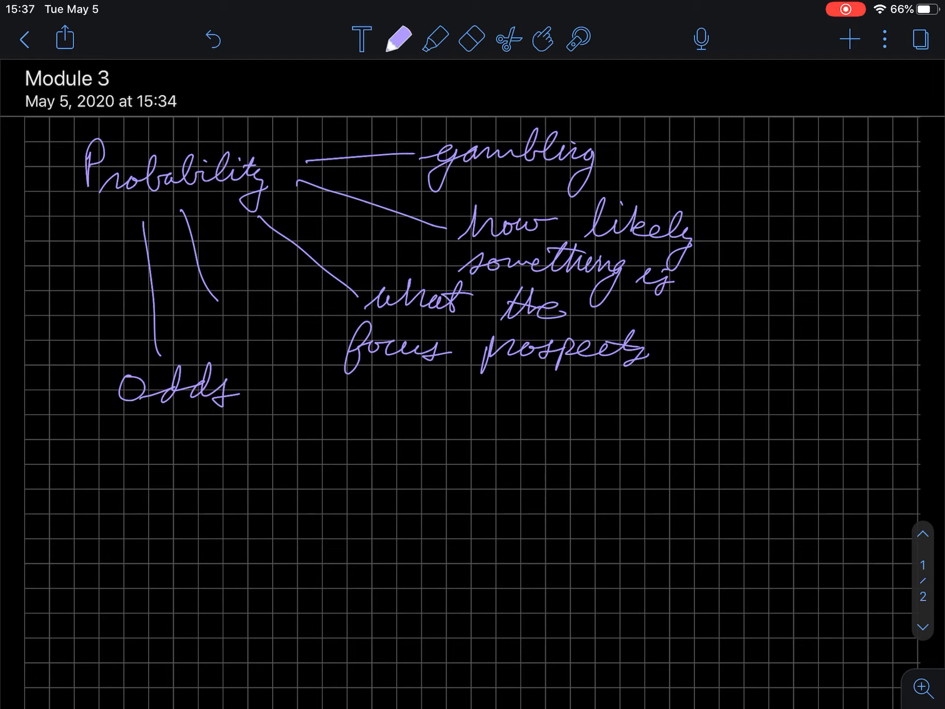
# Write 'quantifying randomness', 'move away from gut feeling', 'systematically assess risk' in red
pyautogui.scroll(3)
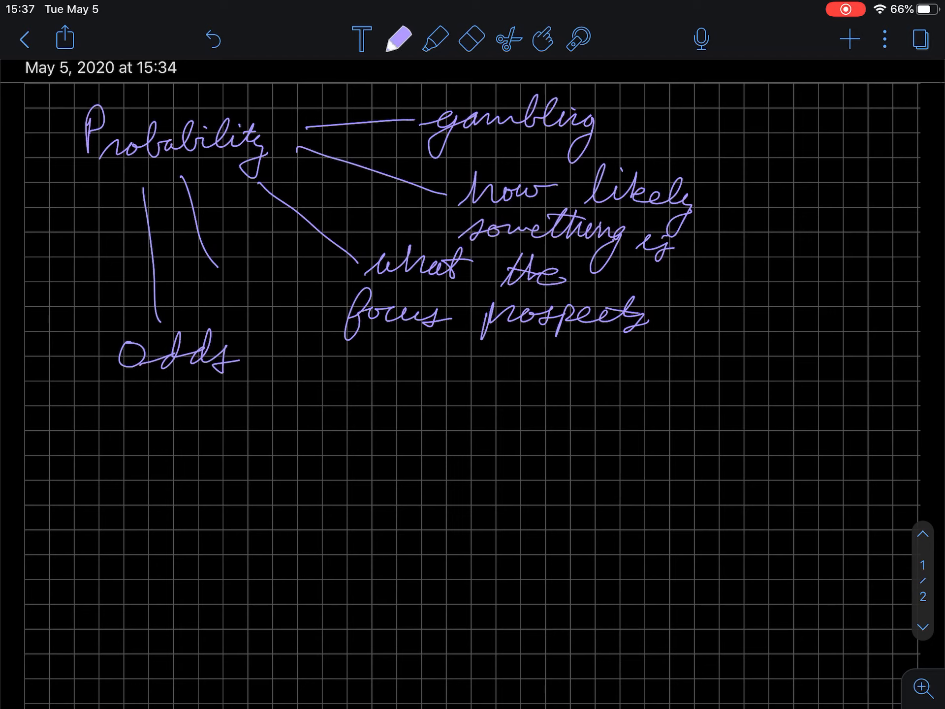
pyautogui.scroll(3)
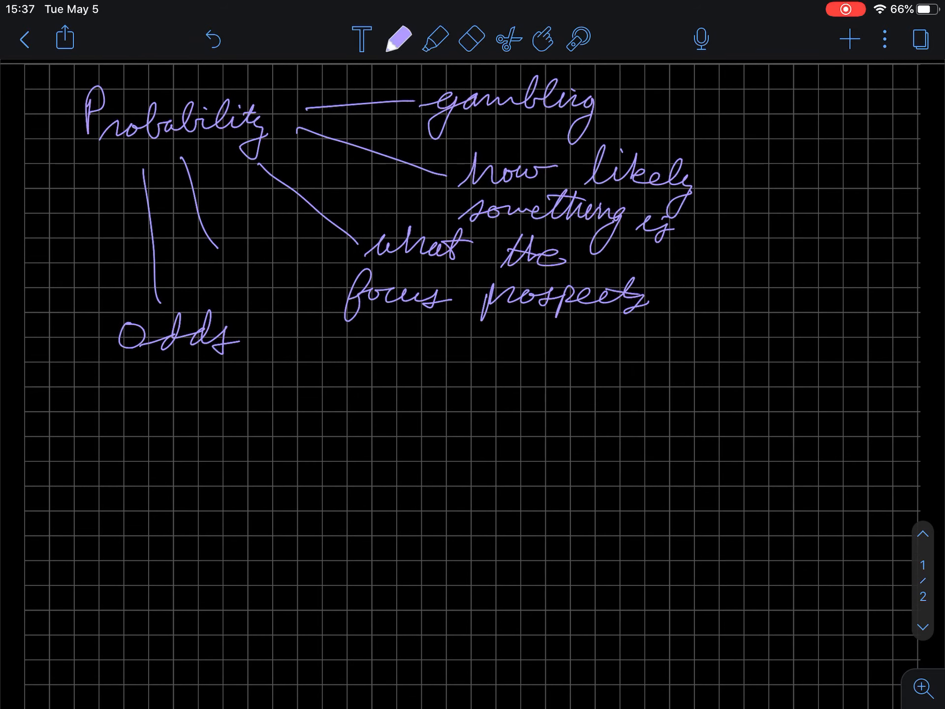
pyautogui.click(398, 40)
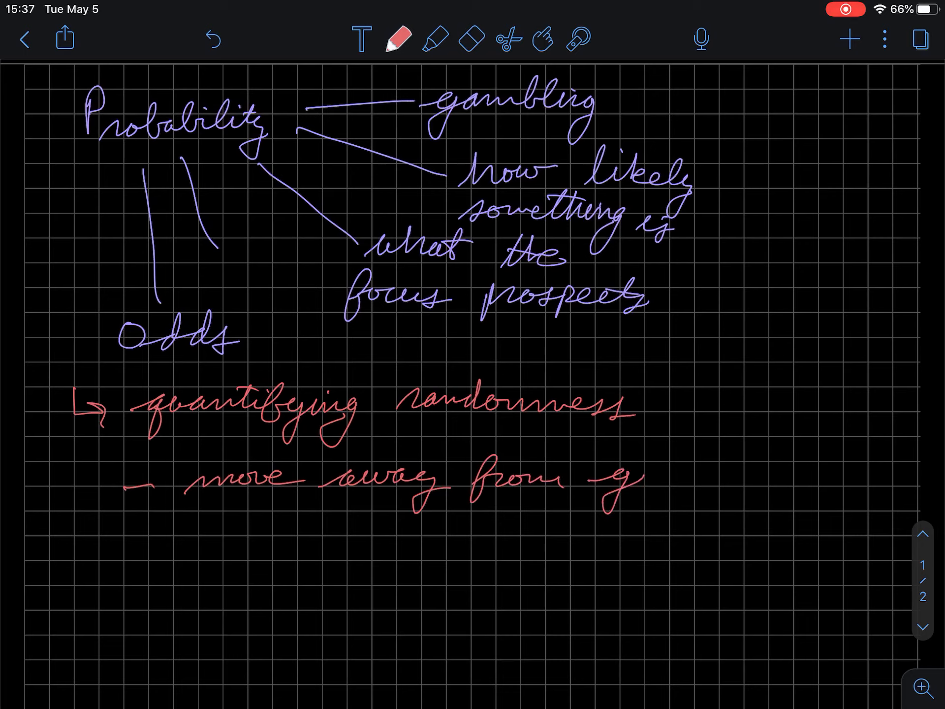
pyautogui.write('gut feeling')
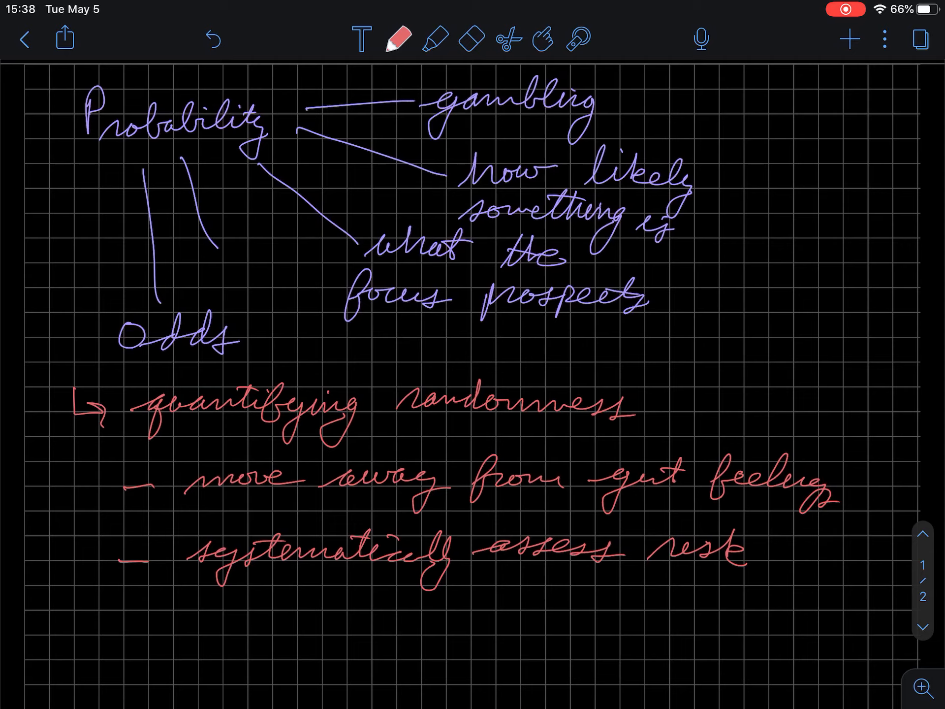
# Handwrite the green 'frequentist' heading with long-run outcomes, coin flips, cards and dice bullets
pyautogui.scroll(-3)
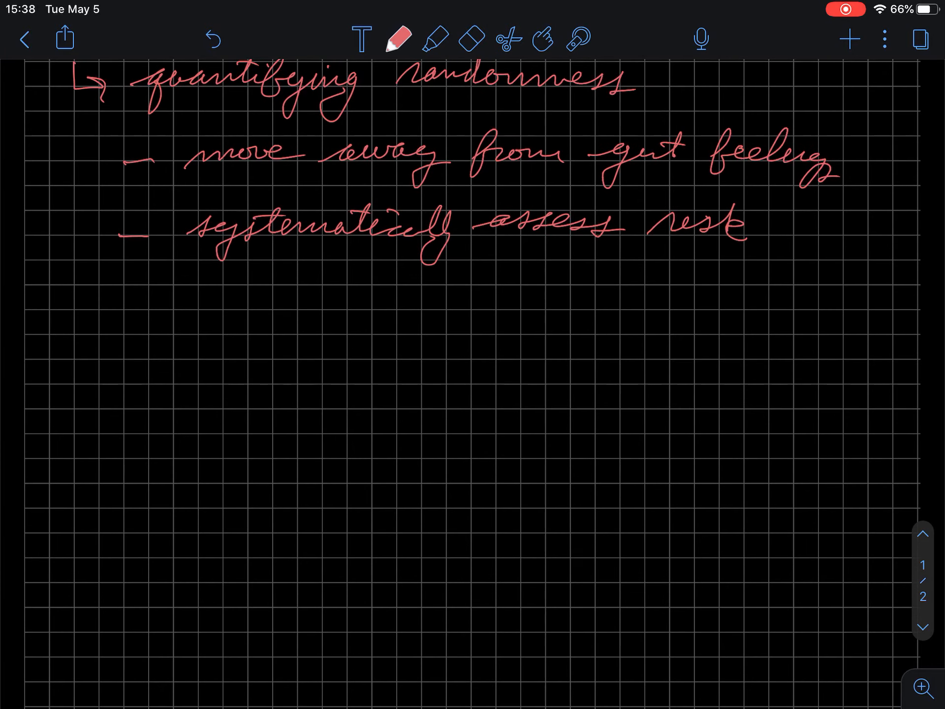
pyautogui.click(397, 39)
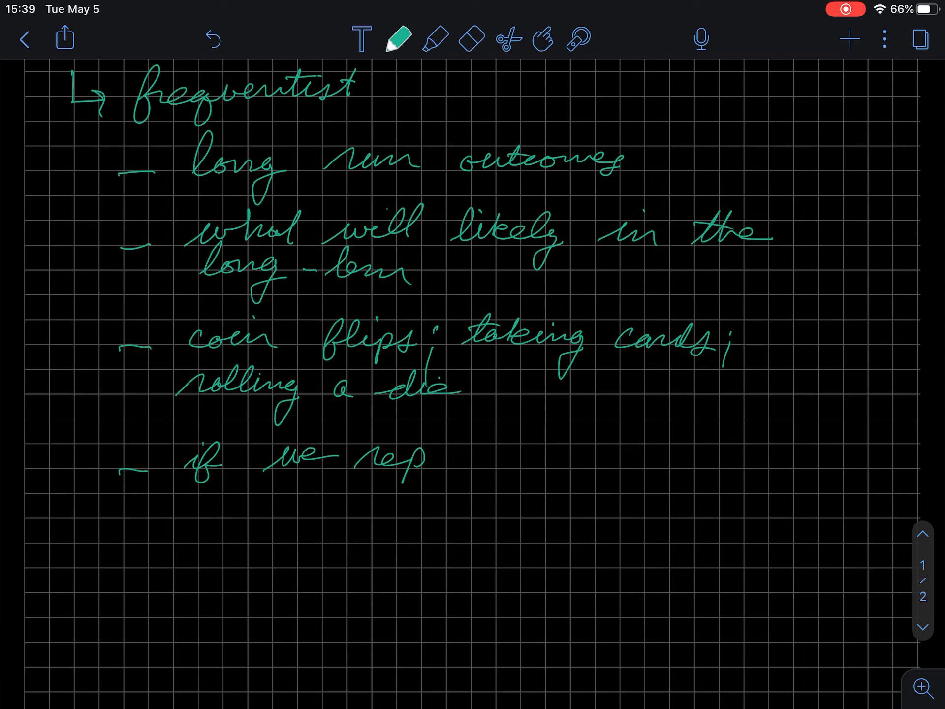
# Finish the green bullet 'if we repeat a trial, we can figure out how likely certain outcomes are'
pyautogui.write('repeat .')
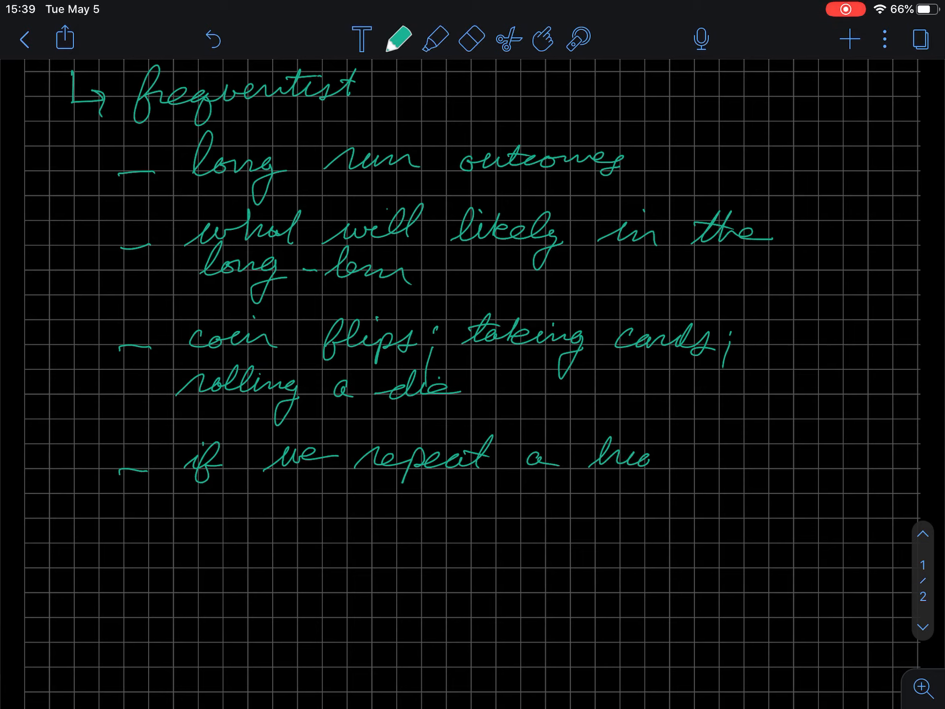
pyautogui.write('trial; we')
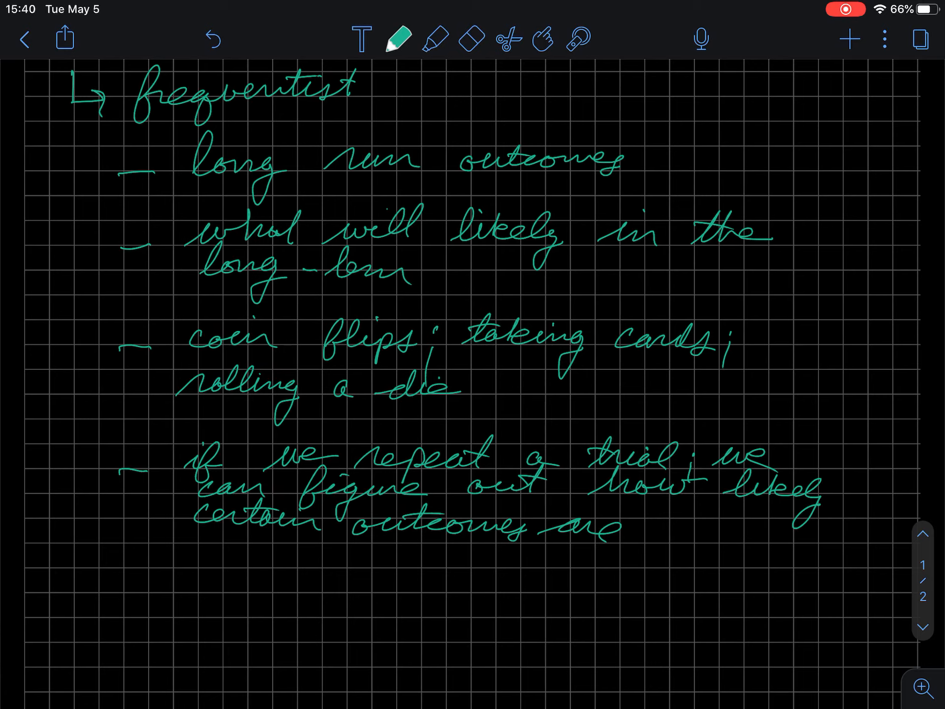
pyautogui.scroll(-3)
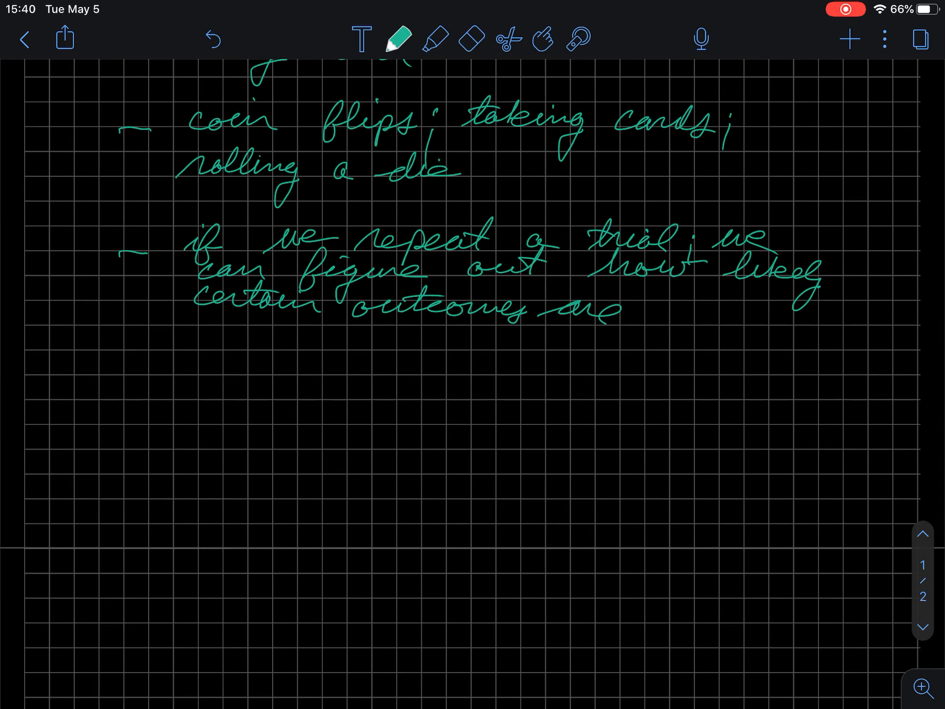
# Write 'in long-term, outcomes are predictable' in pinkish red, then begin a yellow starred line
pyautogui.click(396, 39)
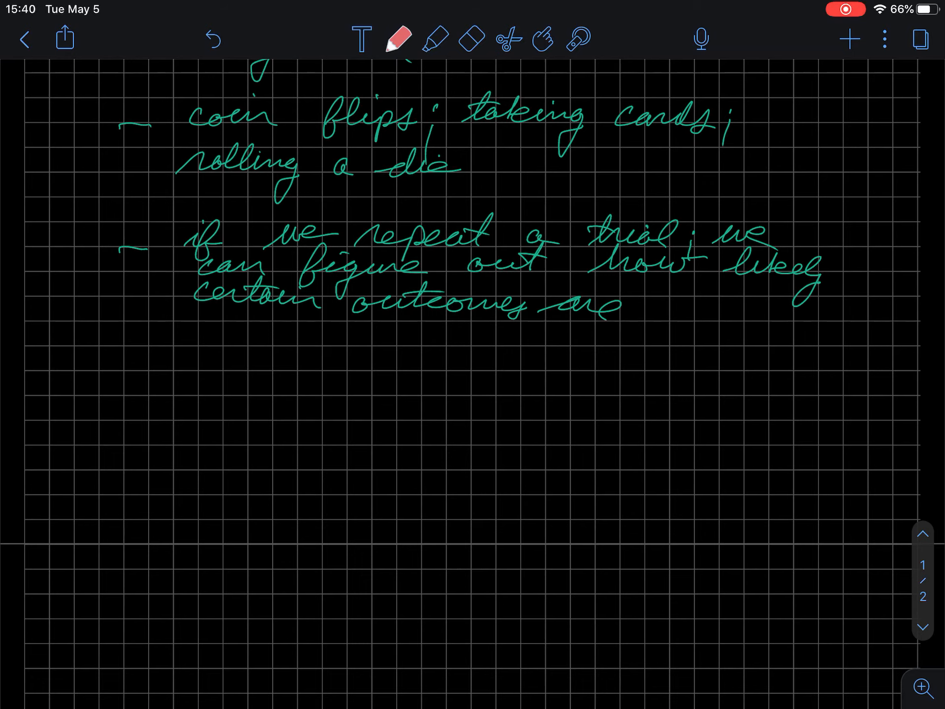
pyautogui.click(397, 38)
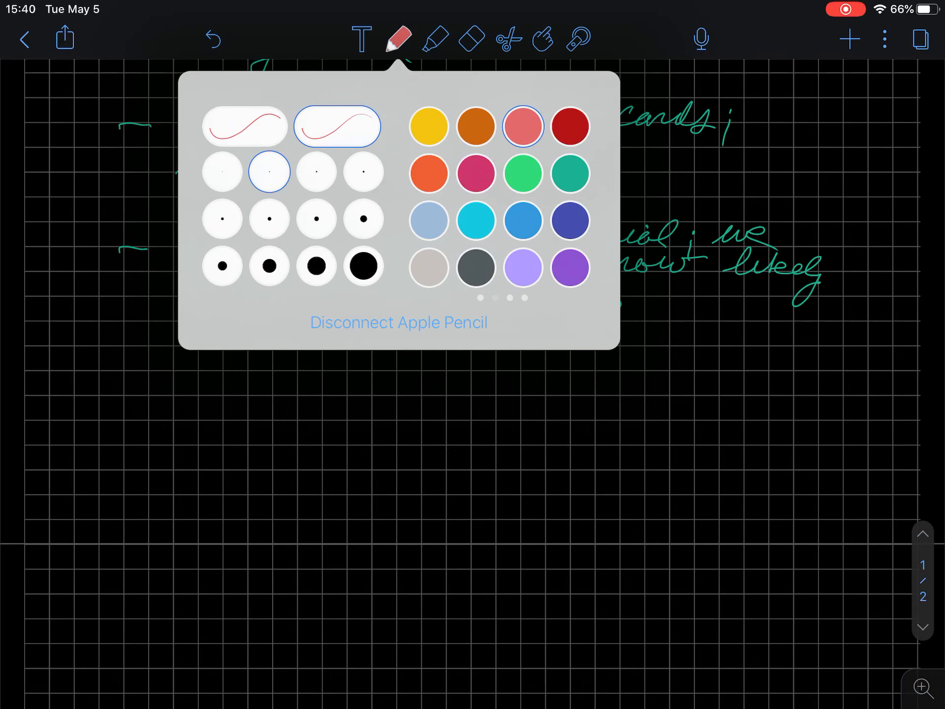
pyautogui.click(570, 172)
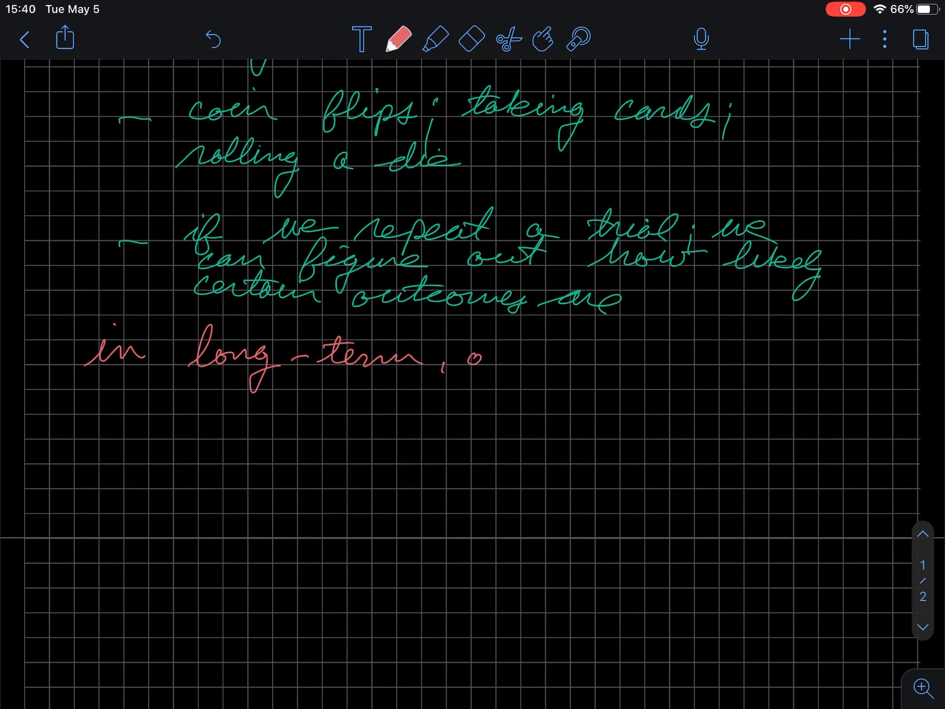
pyautogui.write('outcou')
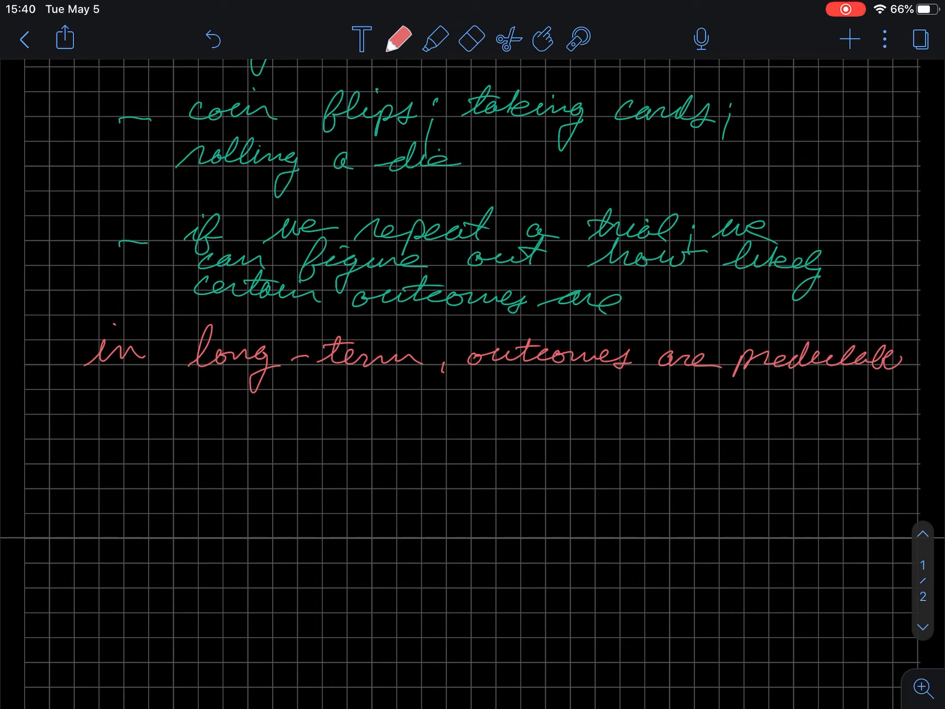
pyautogui.click(397, 39)
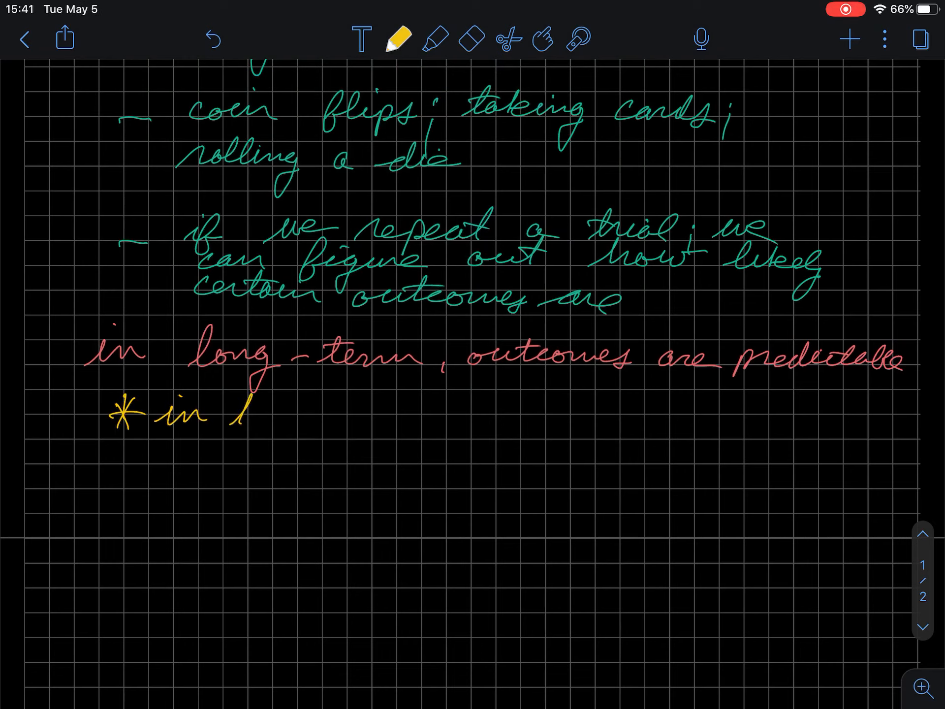
# Write the yellow starred note 'in the short term, outcomes can be highly volatile'
pyautogui.write('the short term,')
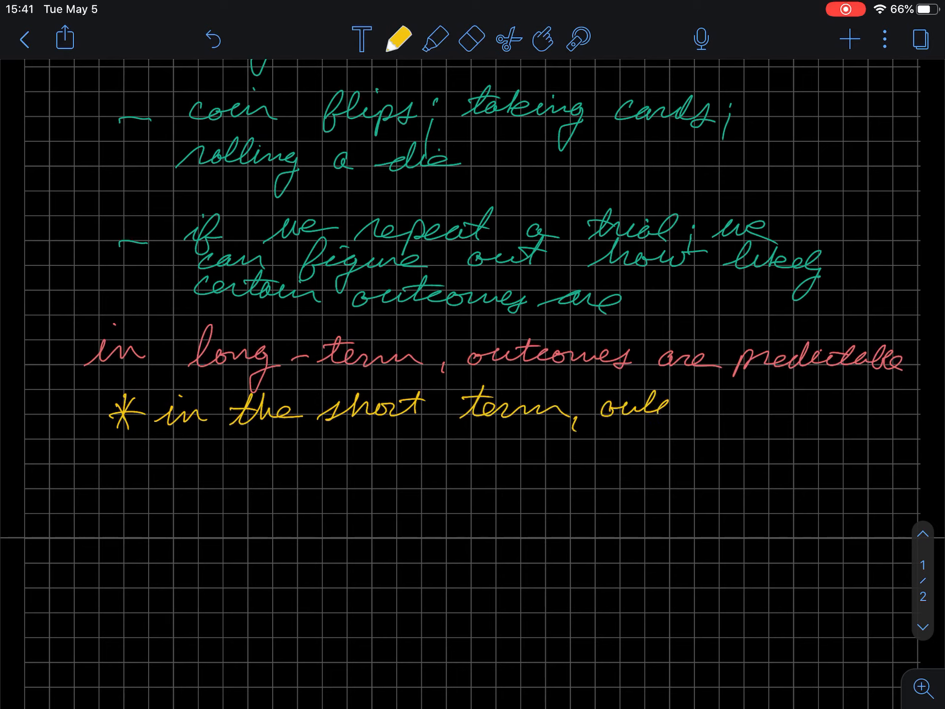
pyautogui.write('outcomes')
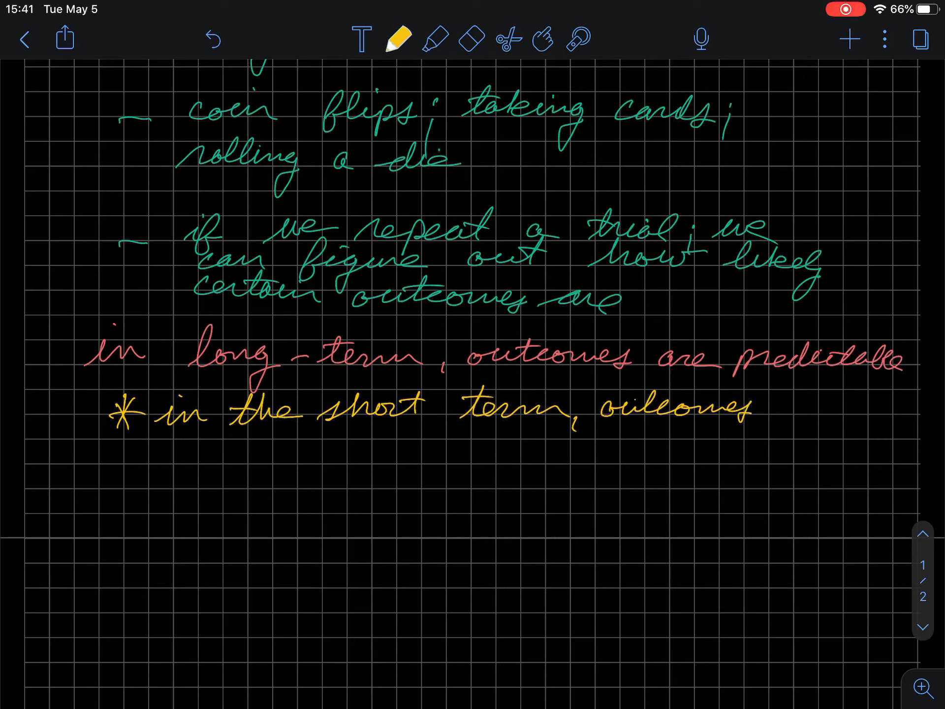
pyautogui.write('can')
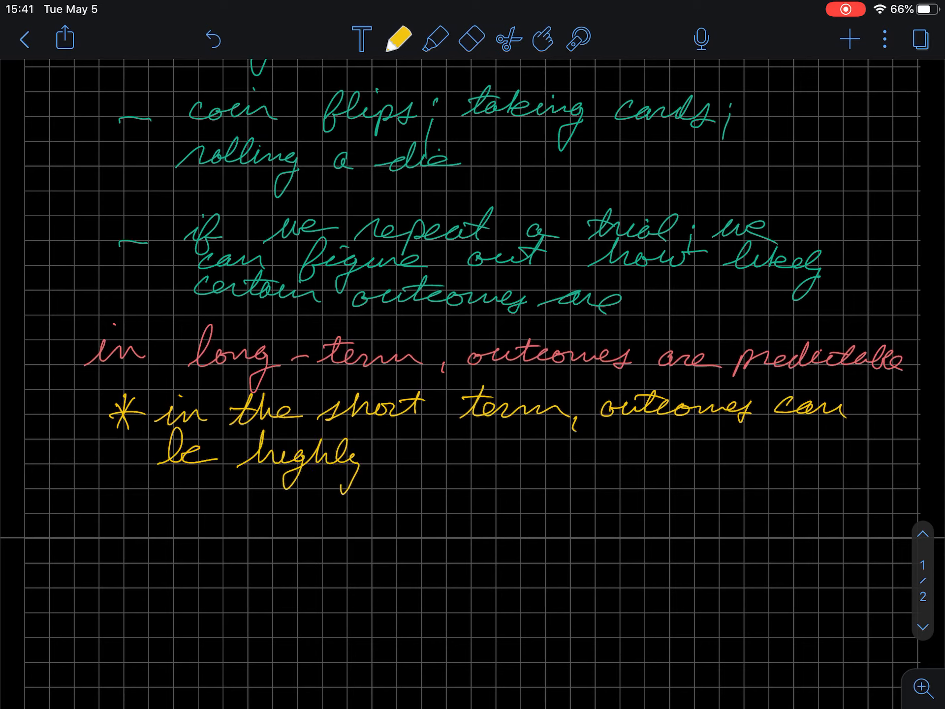
pyautogui.write('vc')
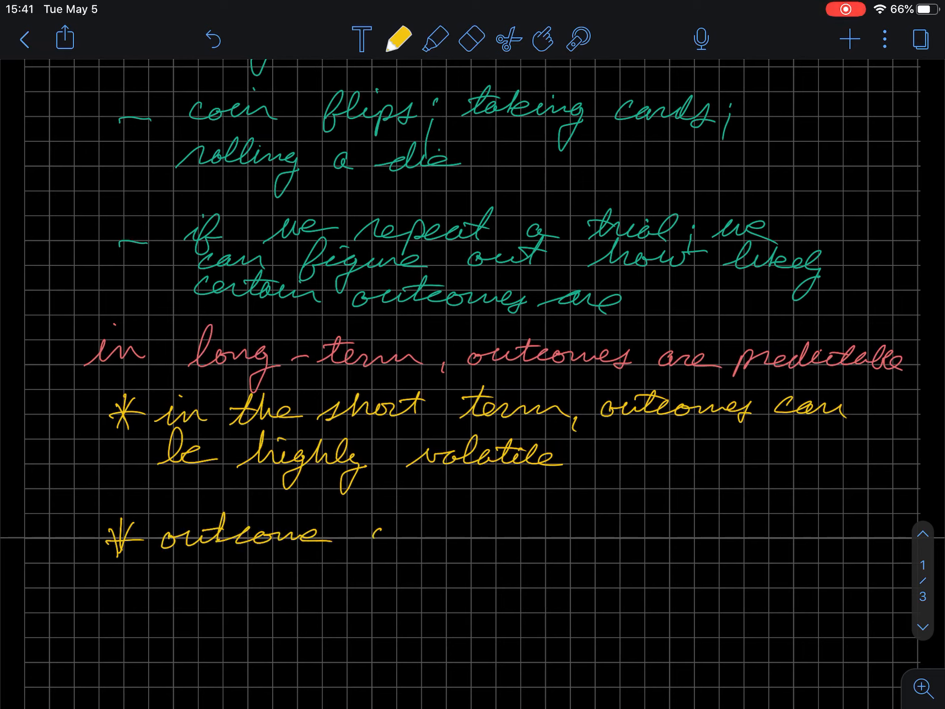
# Complete the yellow line 'outcome of one trial is independent (unrelated) to another outcome'
pyautogui.write('of one')
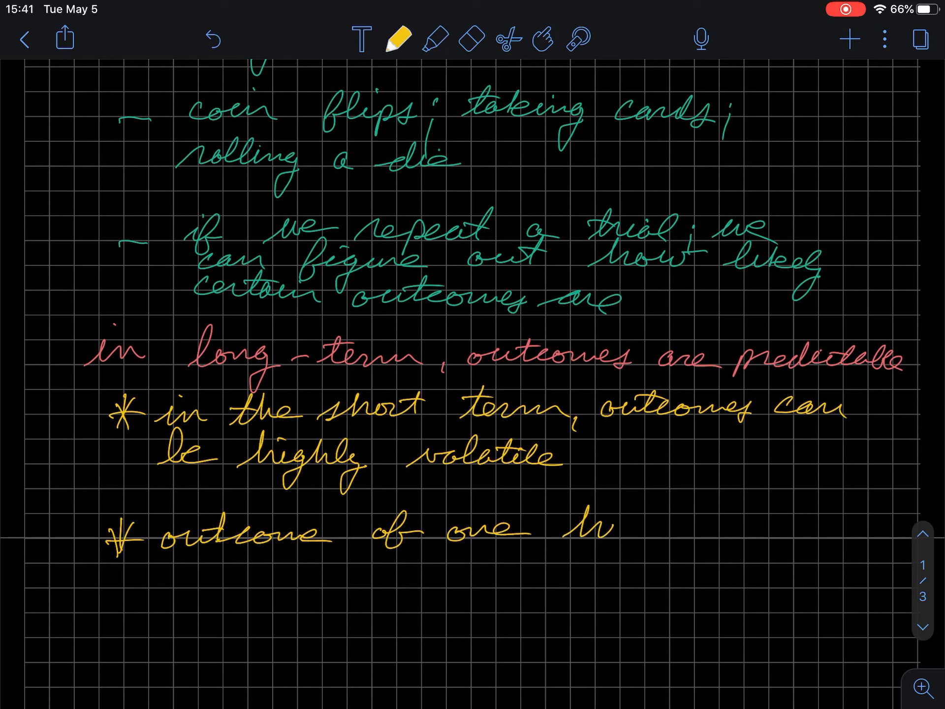
pyautogui.write('trial')
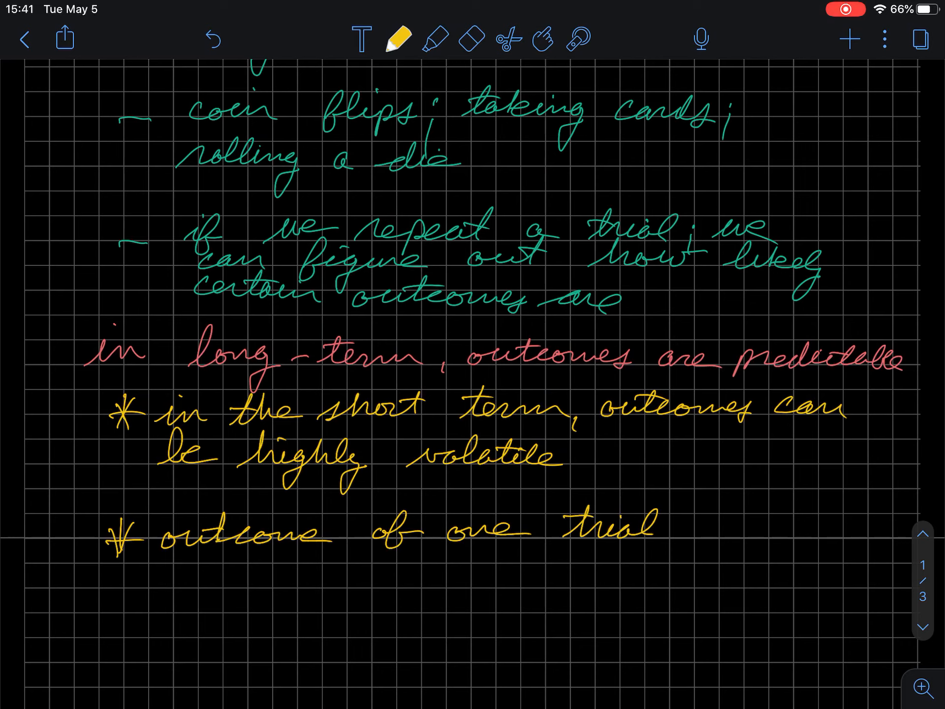
pyautogui.write('is')
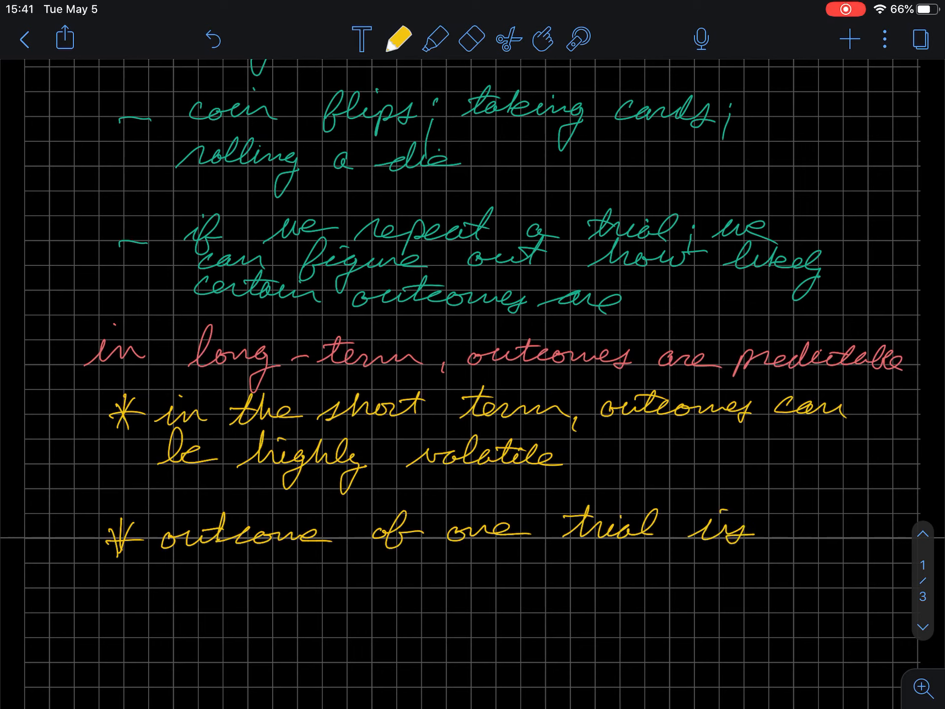
pyautogui.write('independent')
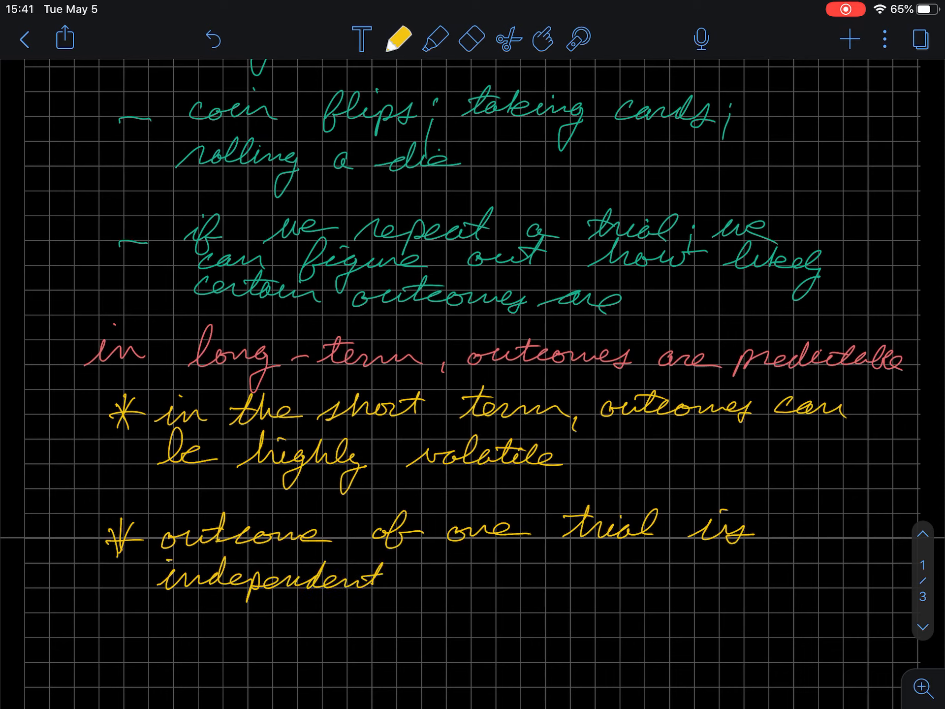
pyautogui.write('Cw')
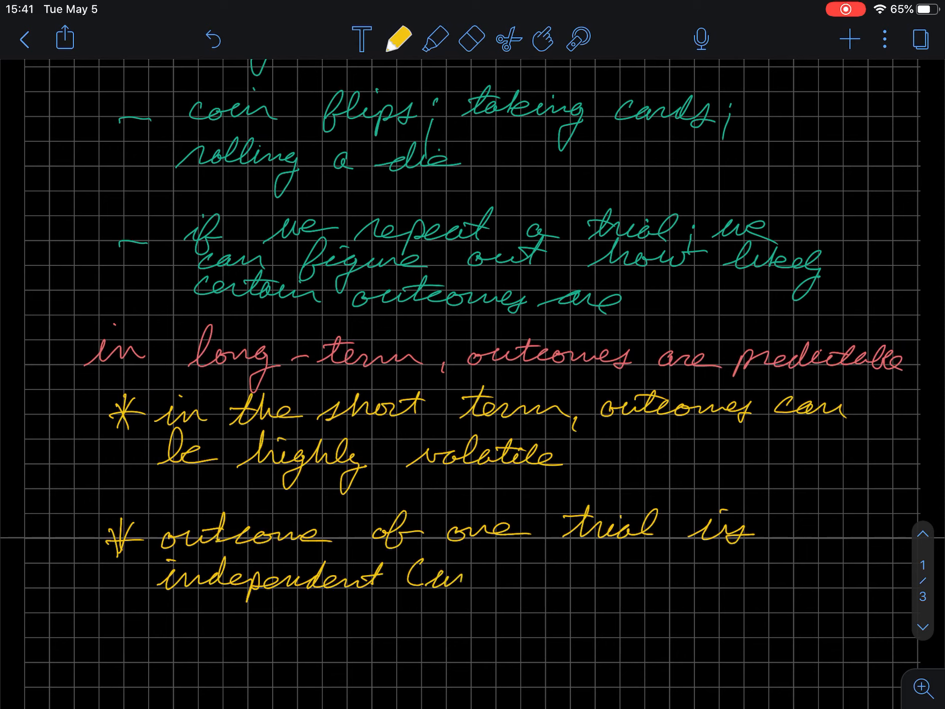
pyautogui.write('mela')
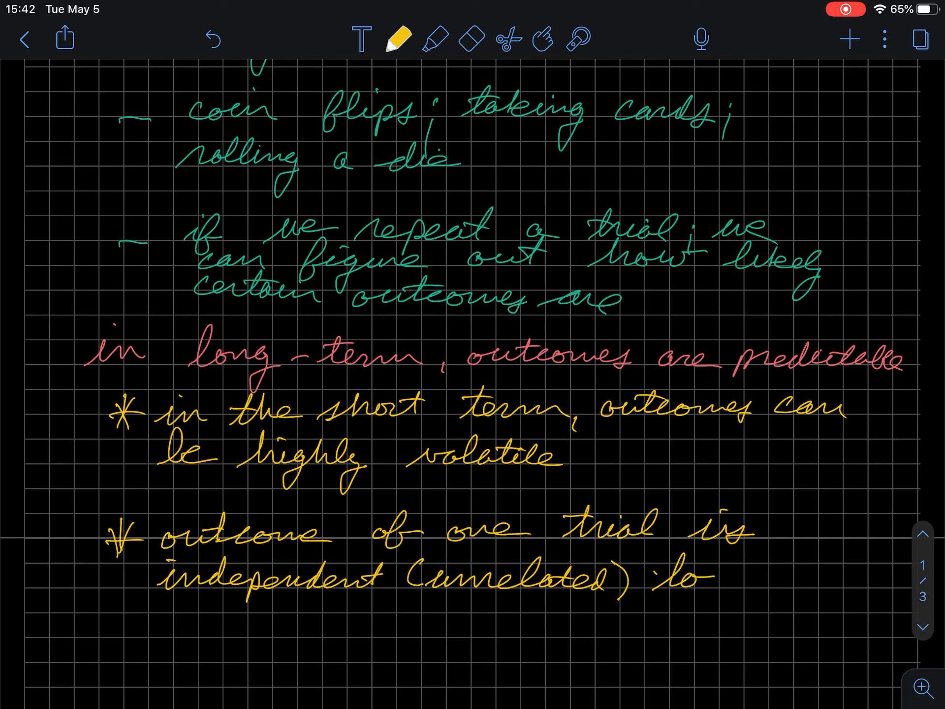
pyautogui.write('to an')
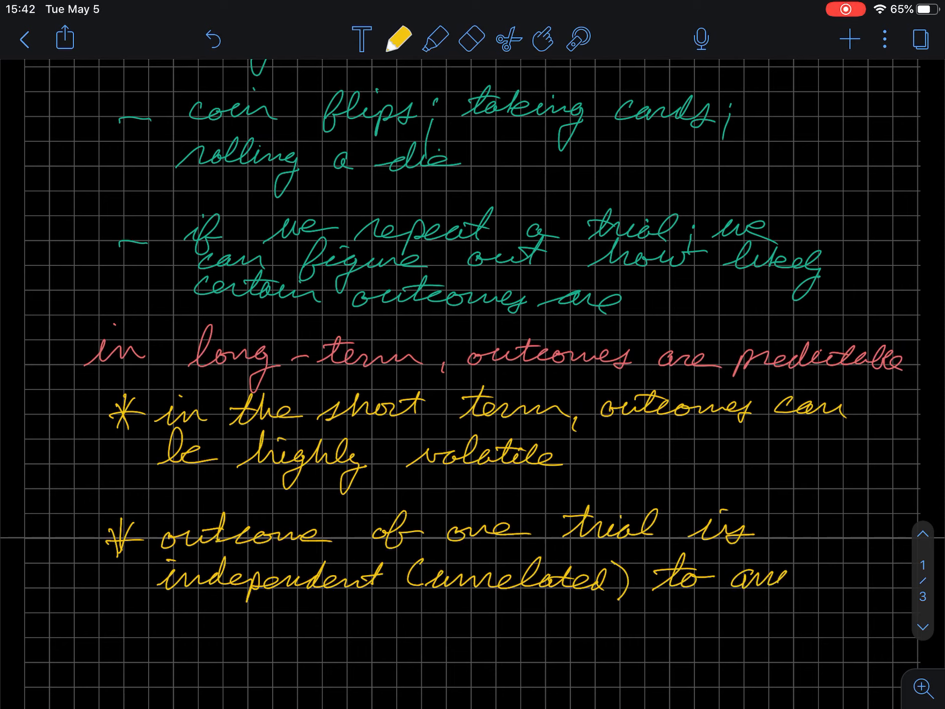
pyautogui.write('nother')
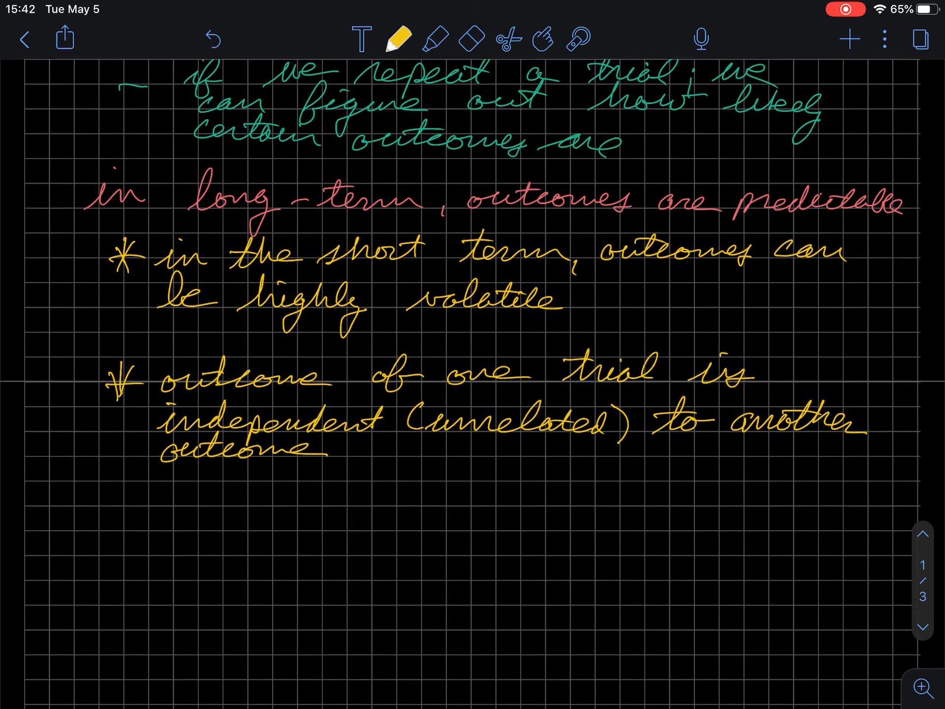
# Write teal 'E1) coin flip', a red '100 H in a row' line and purple long-term 50% line
pyautogui.click(397, 40)
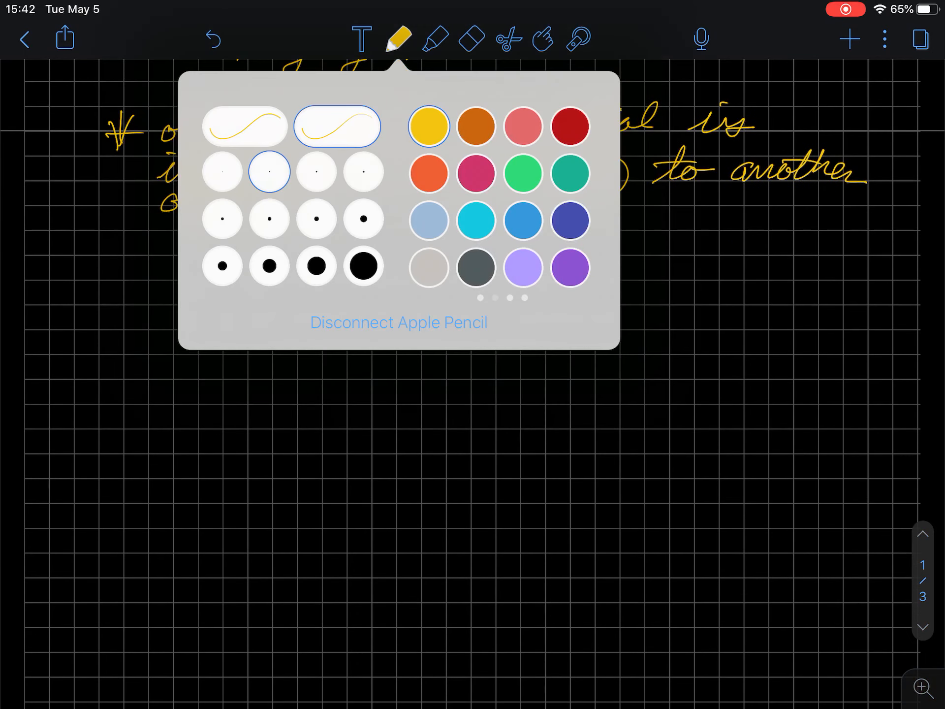
pyautogui.click(476, 220)
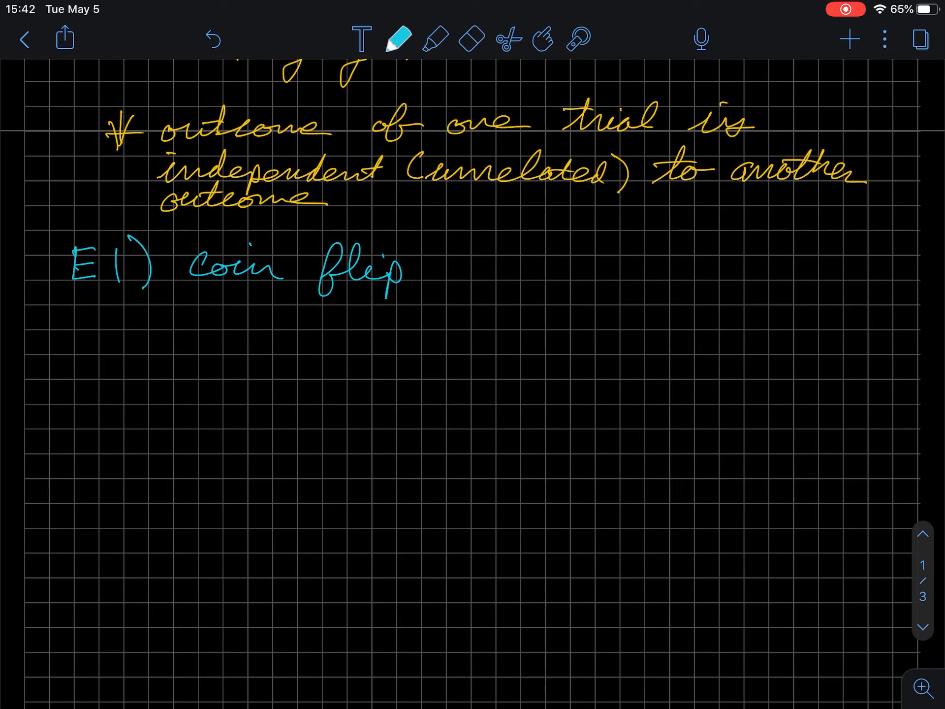
pyautogui.click(396, 40)
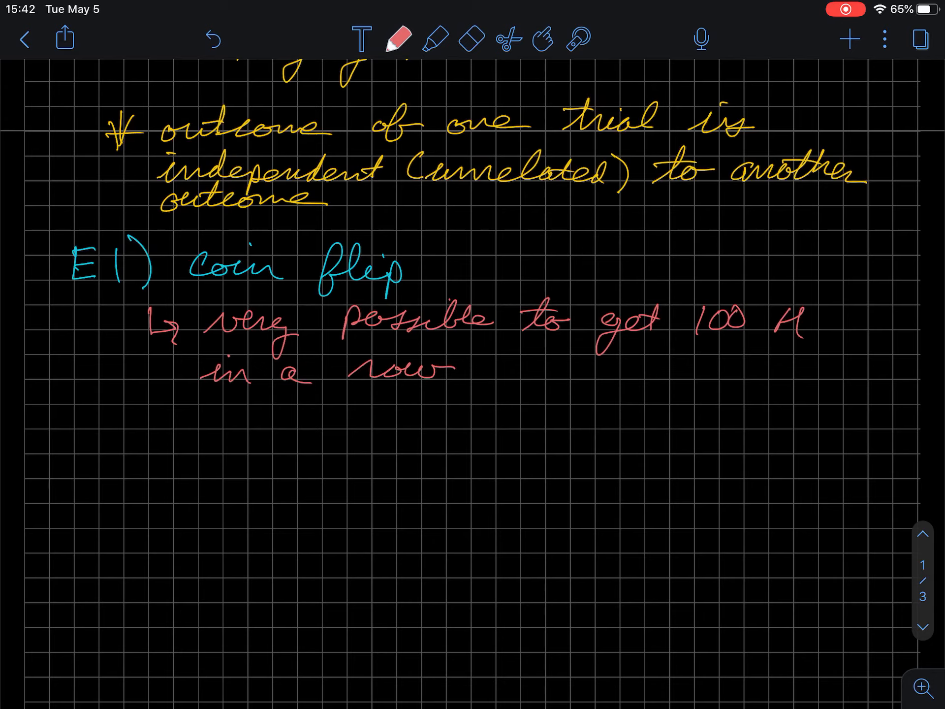
pyautogui.click(397, 38)
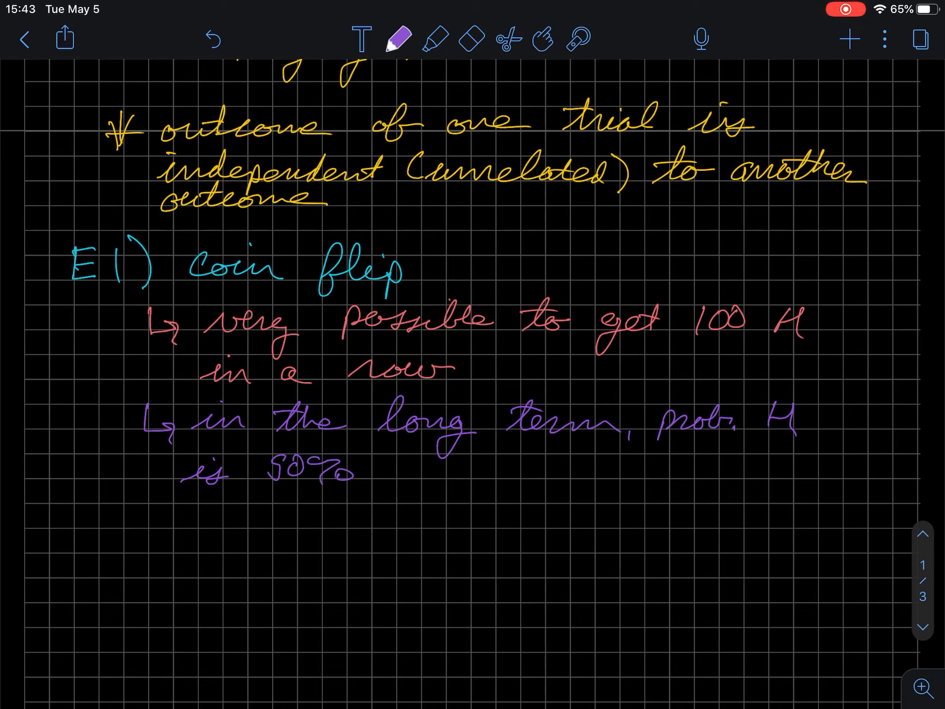
pyautogui.click(396, 38)
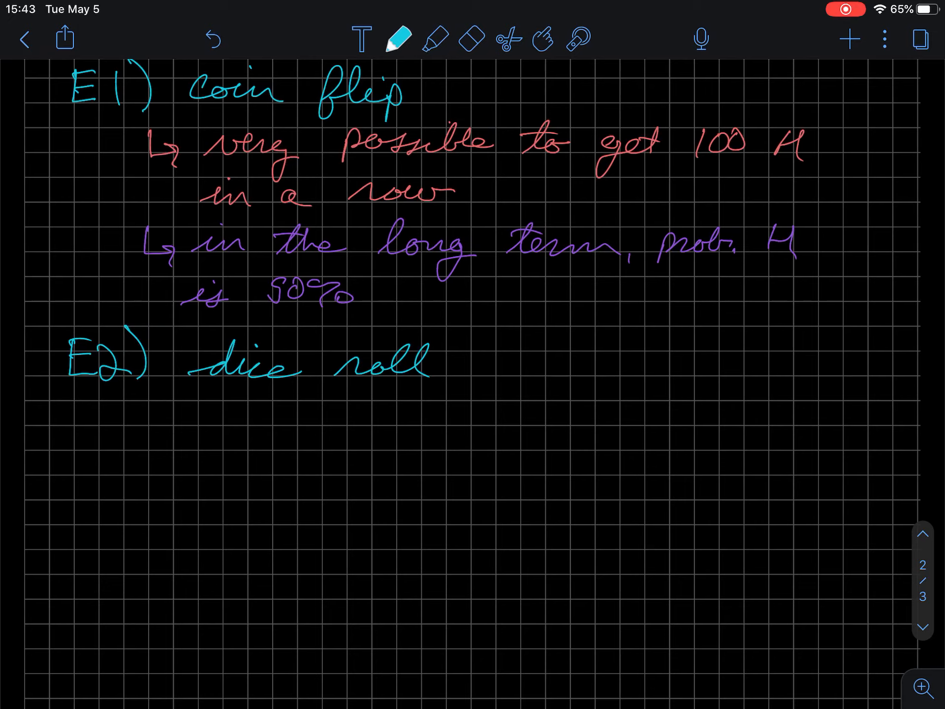
# Add a yellow note that rolling a 6 six times in a row is possible
pyautogui.click(397, 39)
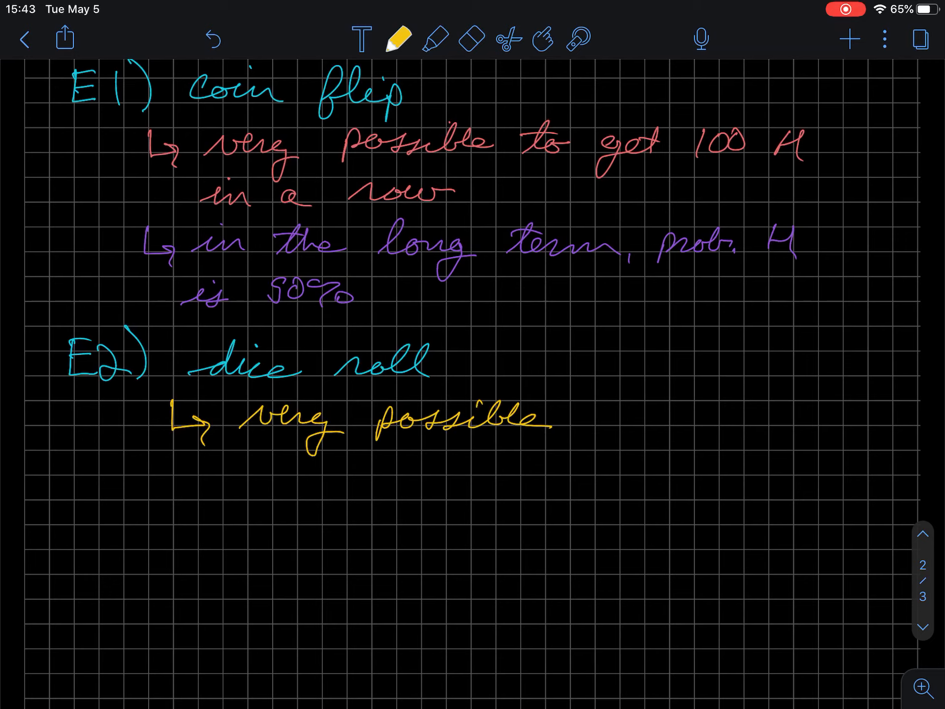
pyautogui.write('to roll a')
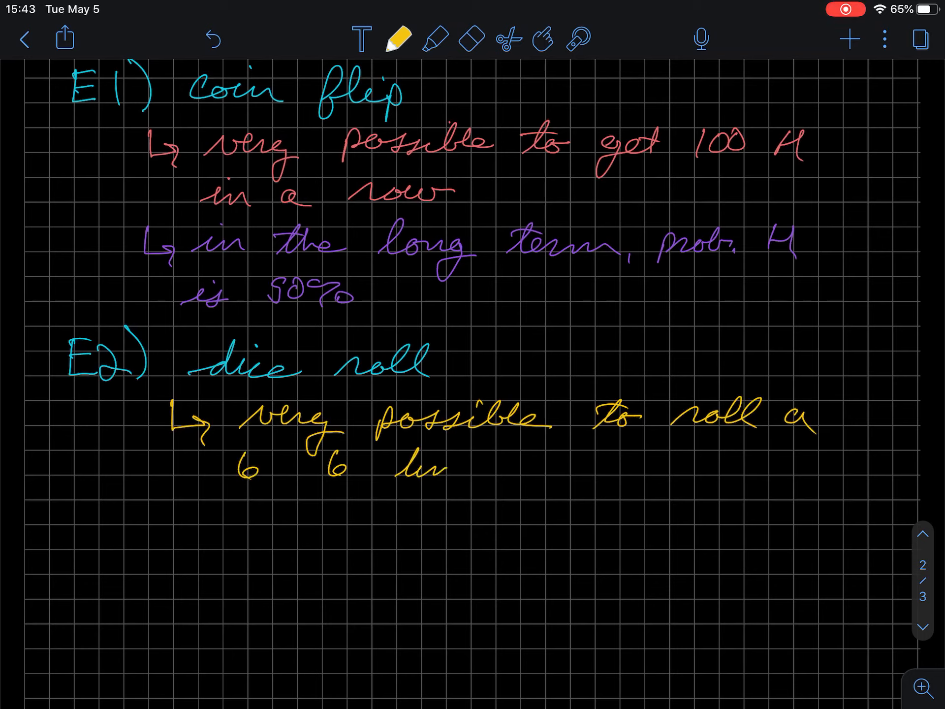
pyautogui.write('times in')
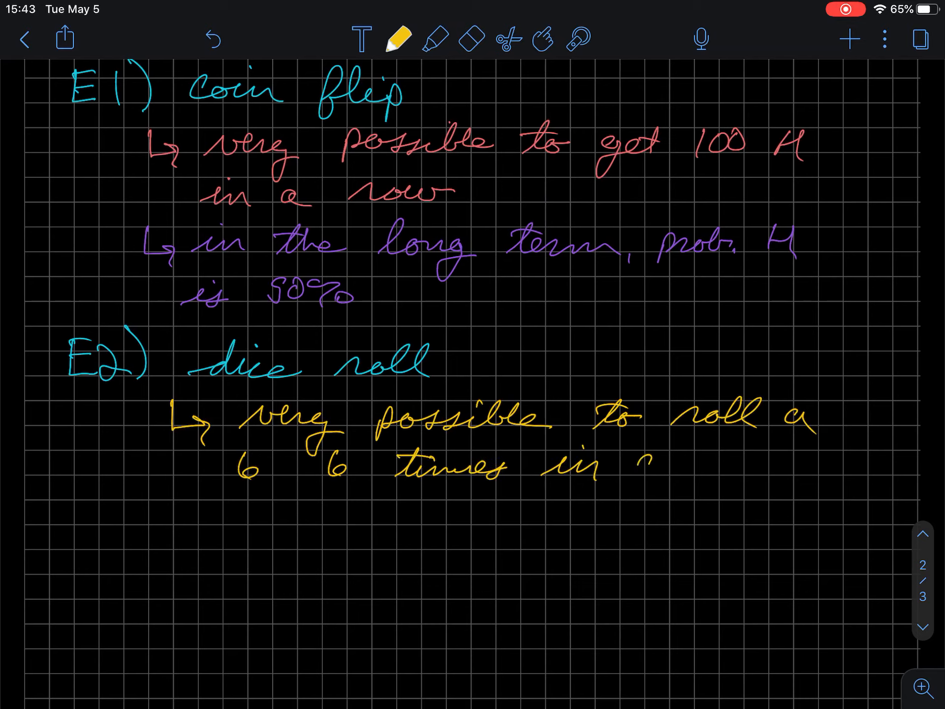
pyautogui.write('a row')
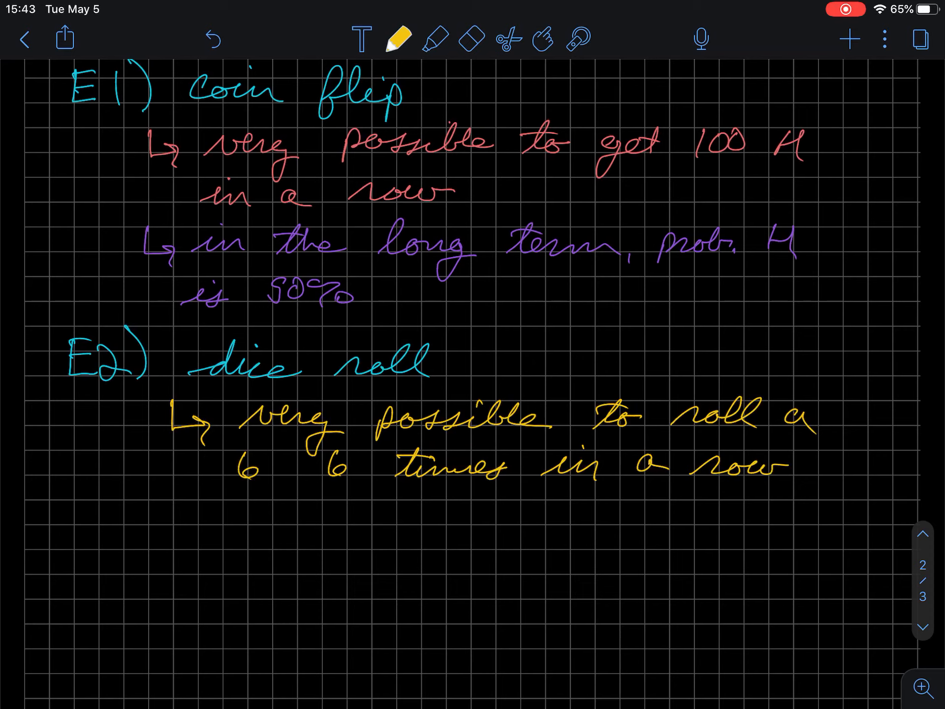
# Add a green note that the long-term probability of rolling a 6 is 1/6
pyautogui.click(398, 39)
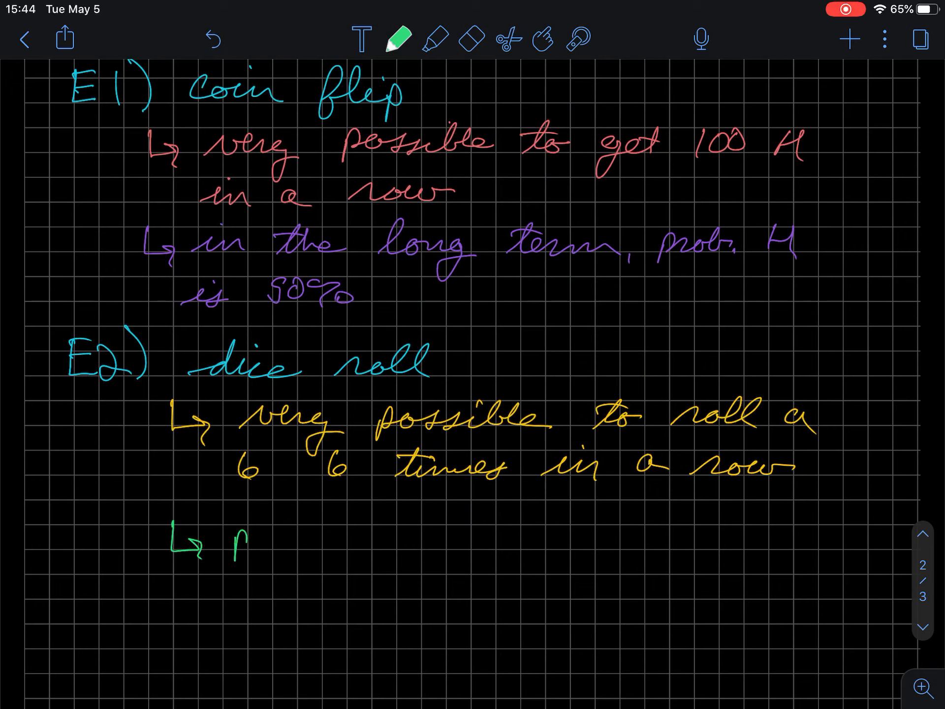
pyautogui.write('prob. c')
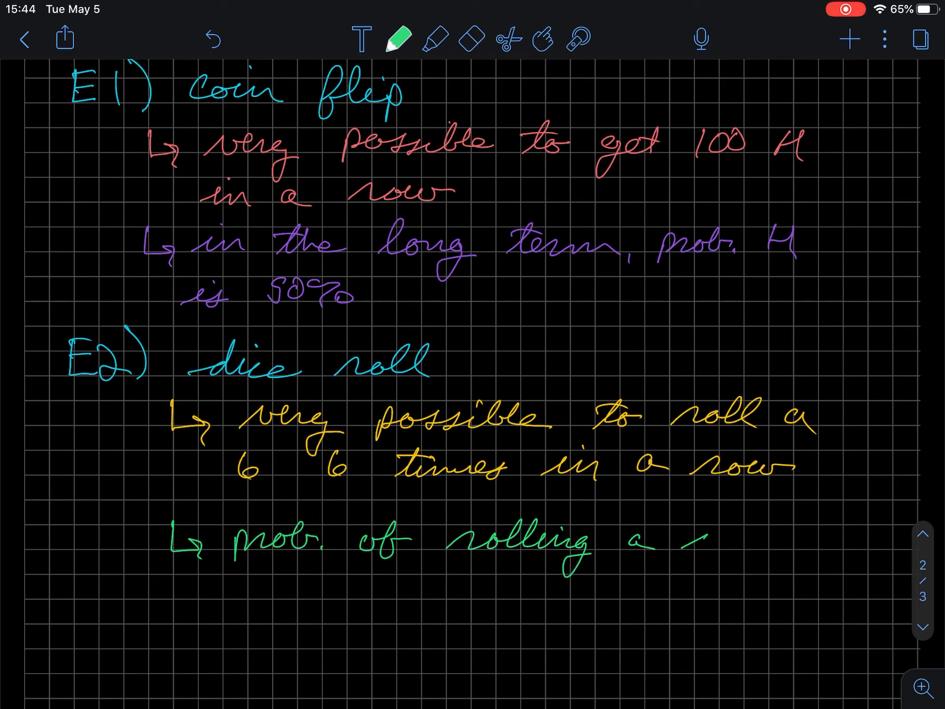
pyautogui.write('six in')
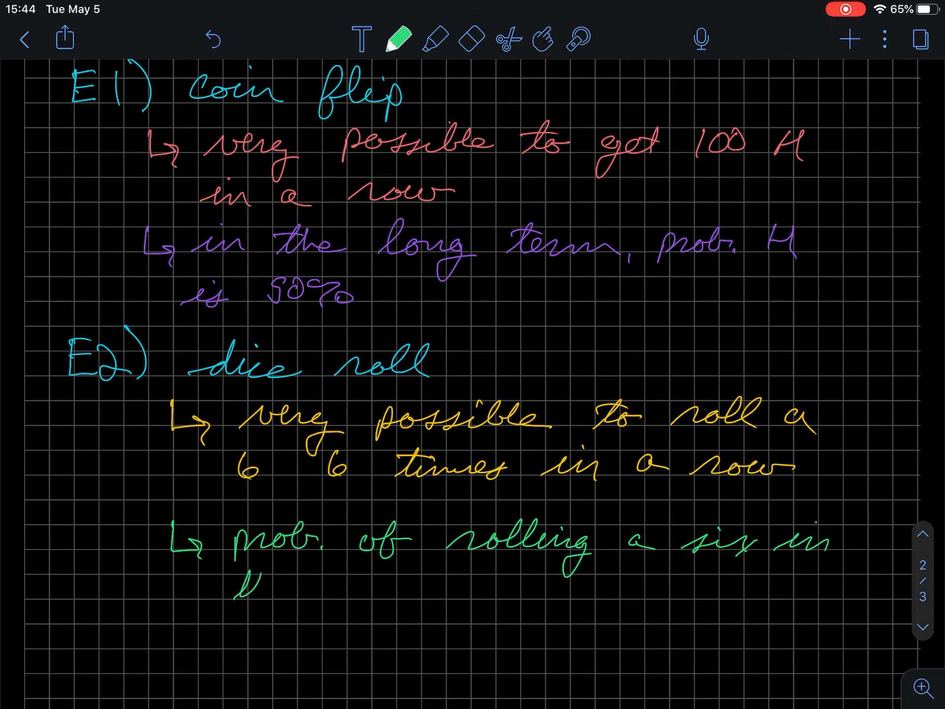
pyautogui.write('the long-term is 1/6')
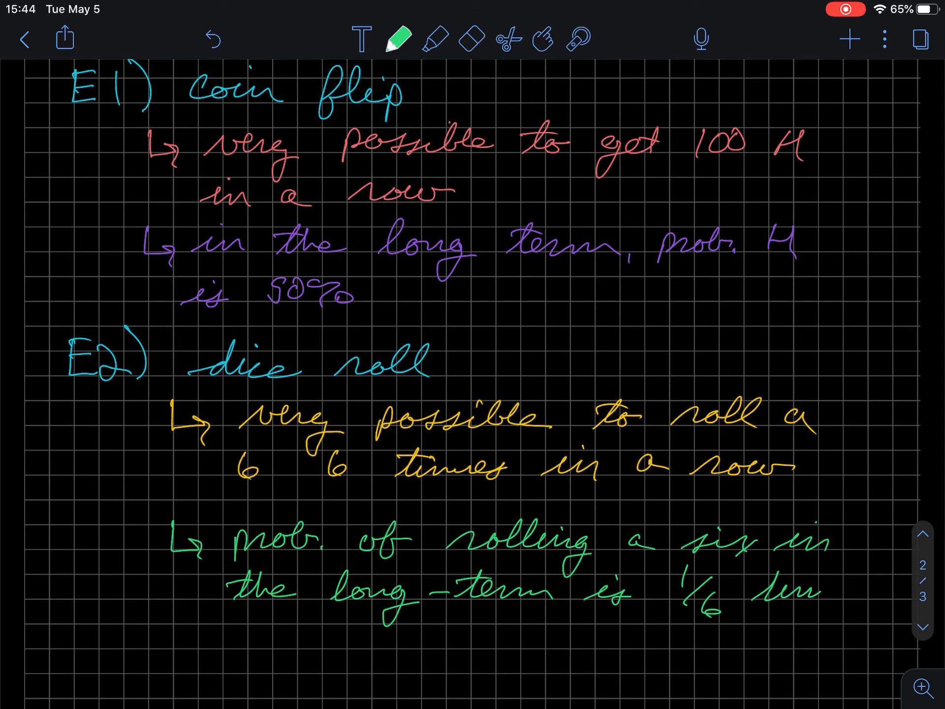
pyautogui.write('times')
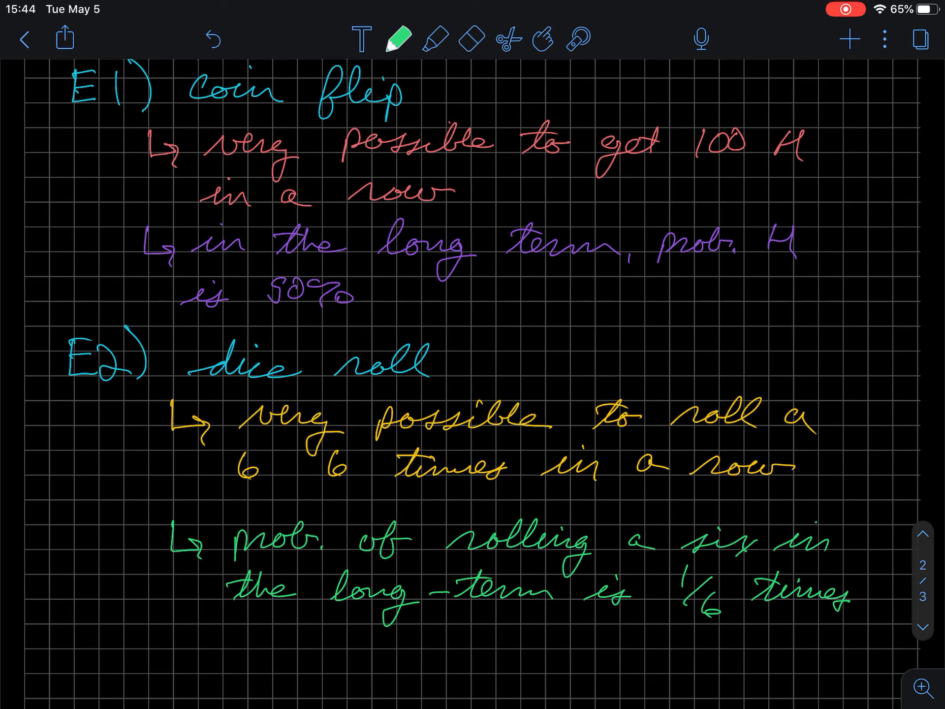
pyautogui.scroll(-3)
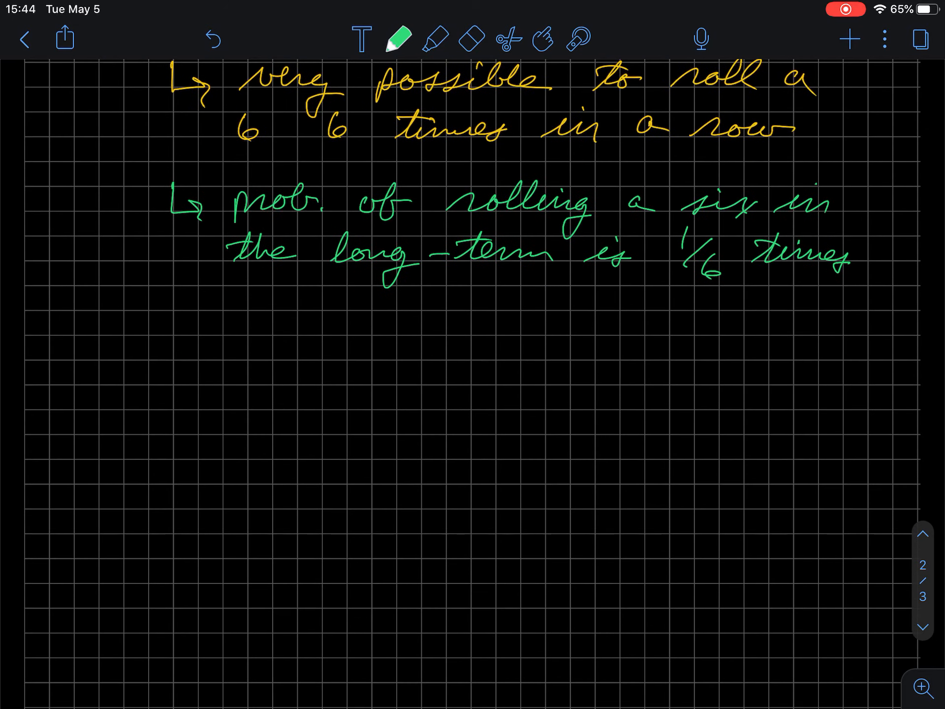
pyautogui.click(400, 39)
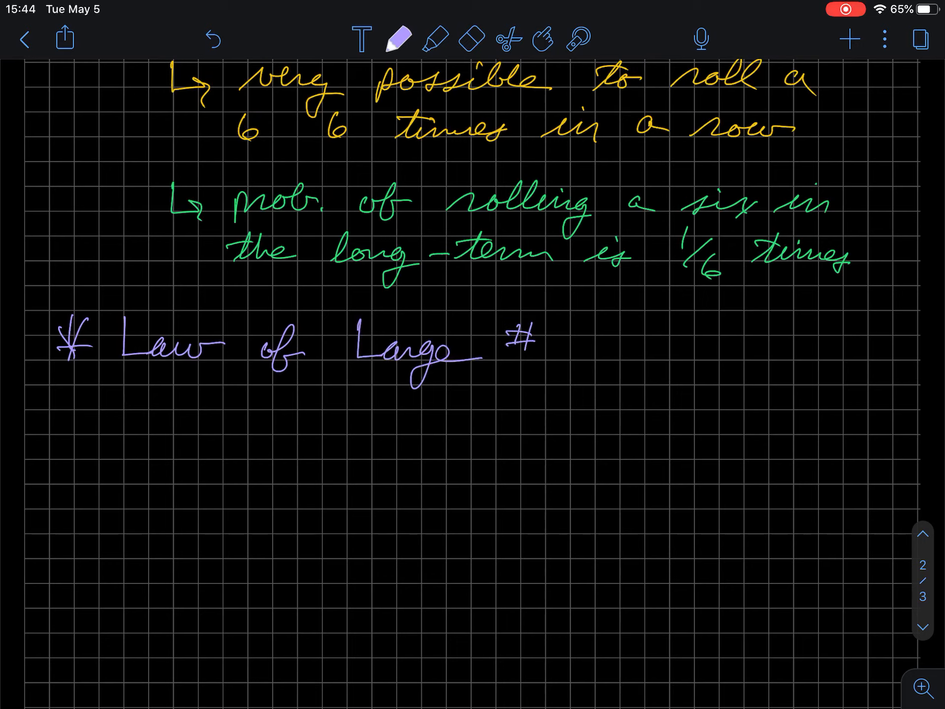
# Write the purple 'Law of Large #s' heading and orange 'over many trials, the true probability of an event will…'
pyautogui.click(397, 40)
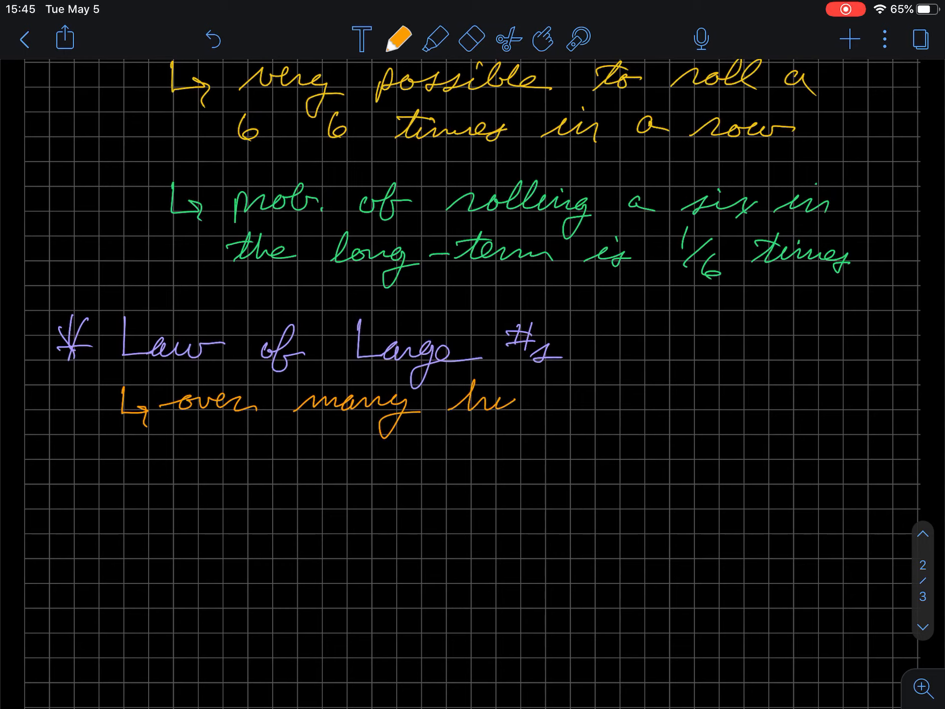
pyautogui.write('trials,')
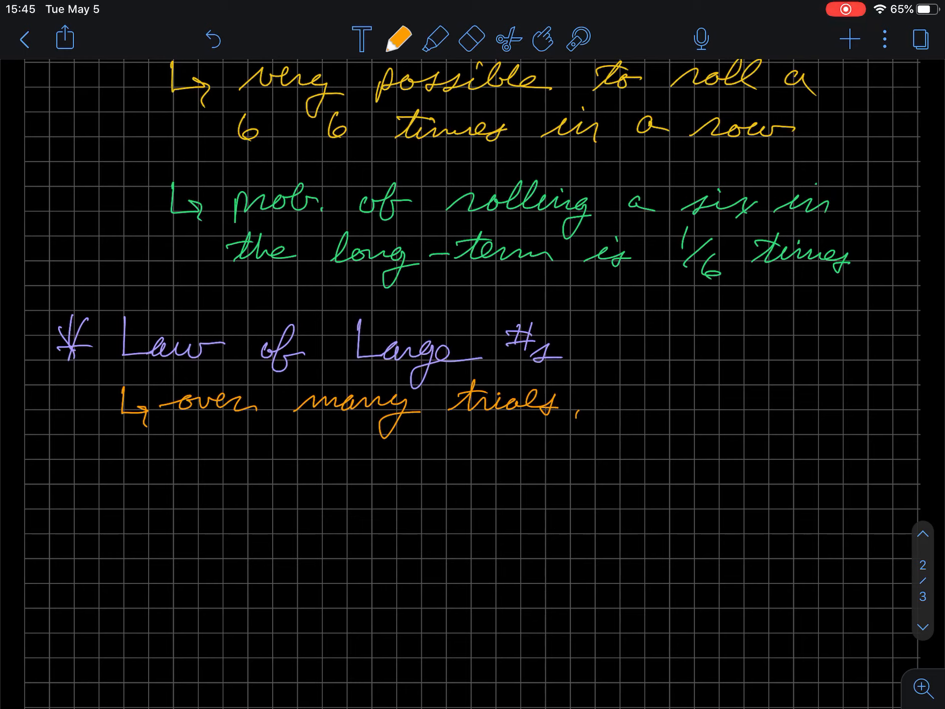
pyautogui.write('the tru')
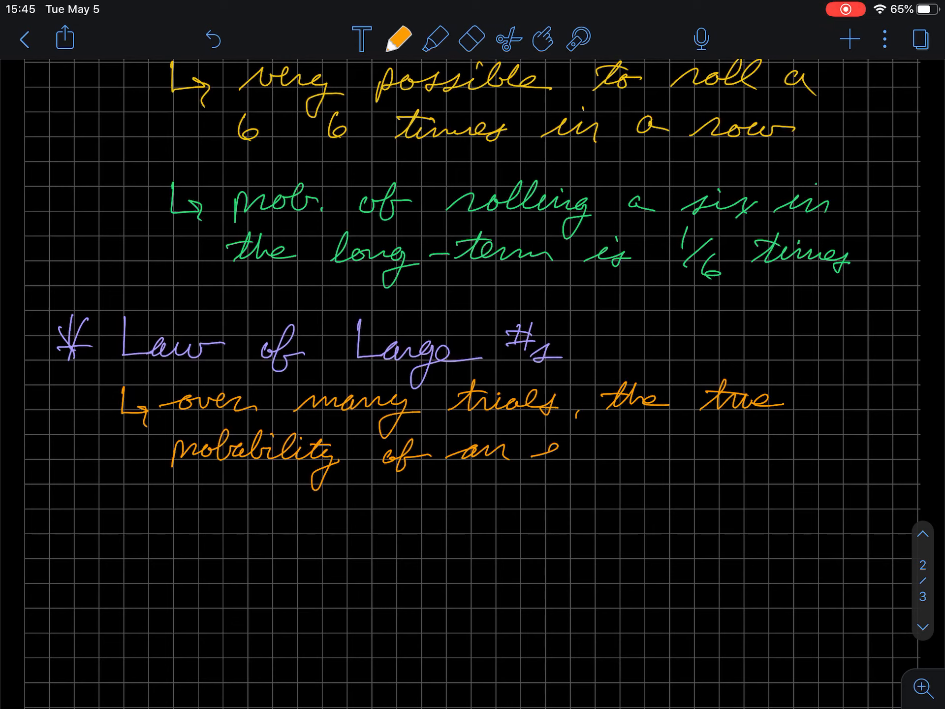
pyautogui.write('event')
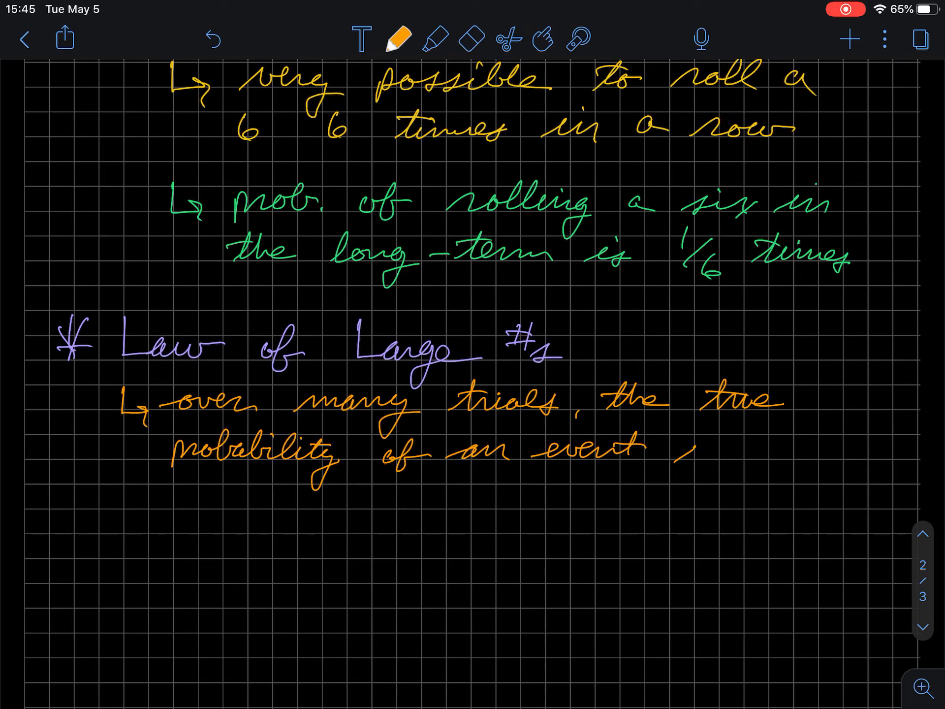
pyautogui.write('will')
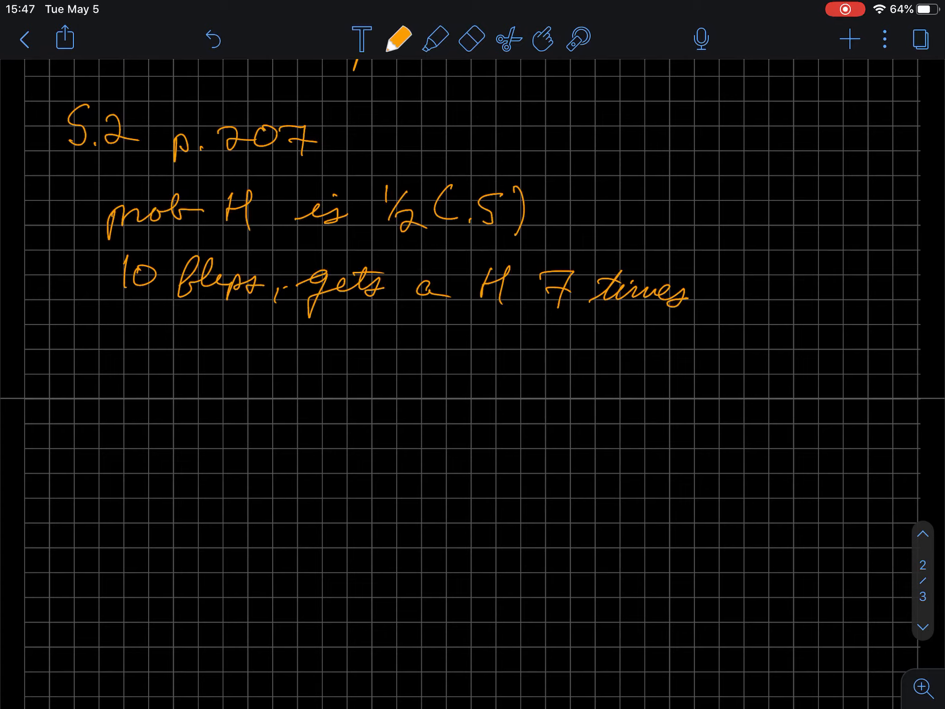
# In blue, add 'can fluctuate in st' and 'not fair to say coin is unbalanced' to part a)
pyautogui.click(397, 39)
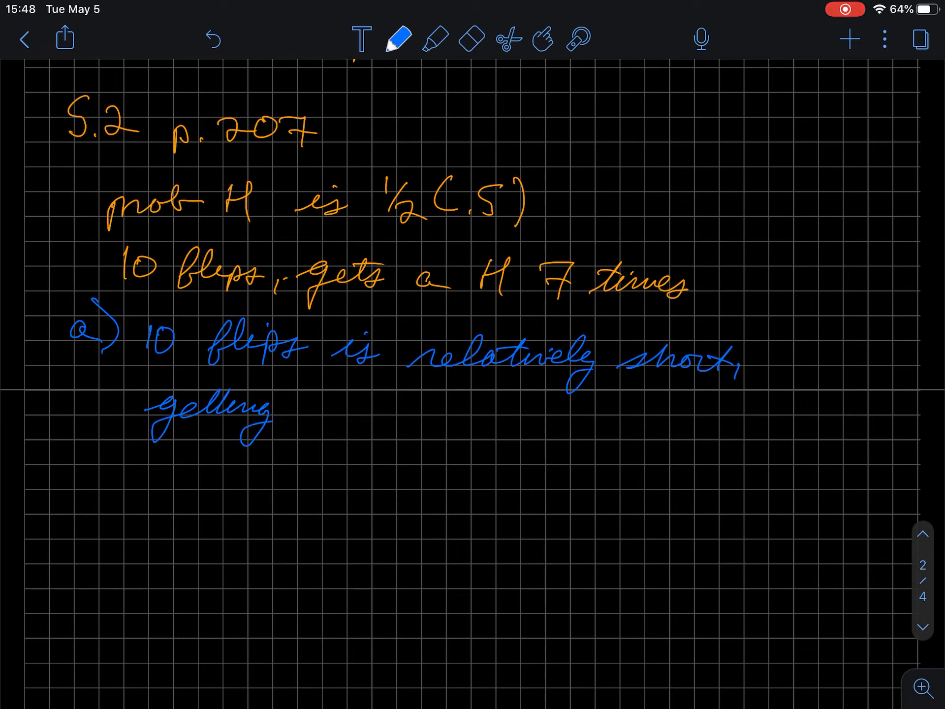
pyautogui.write('co')
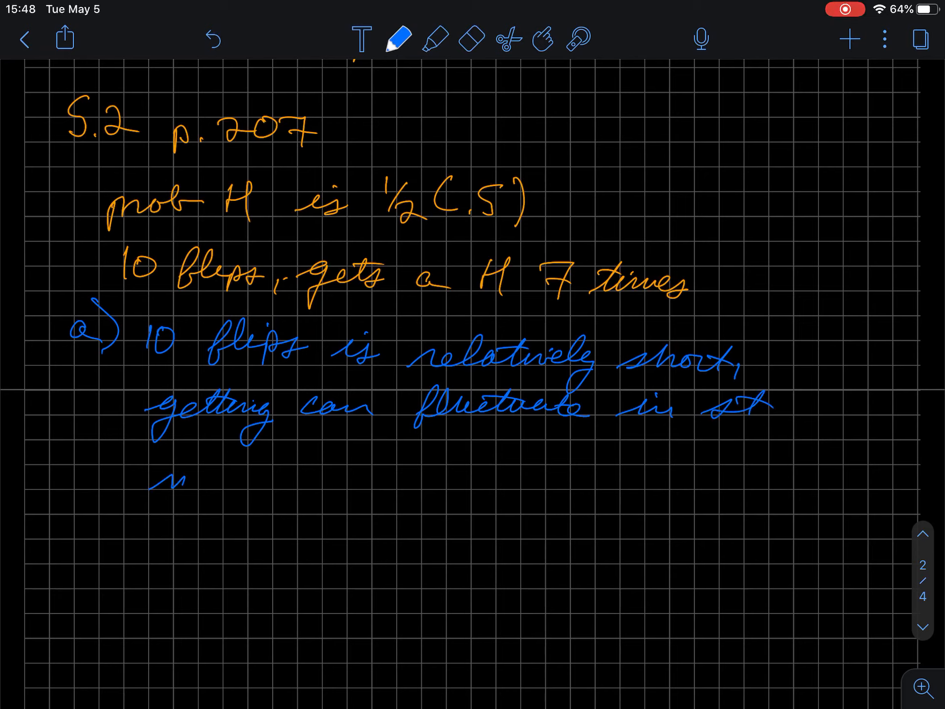
pyautogui.write('not fair to say coin is')
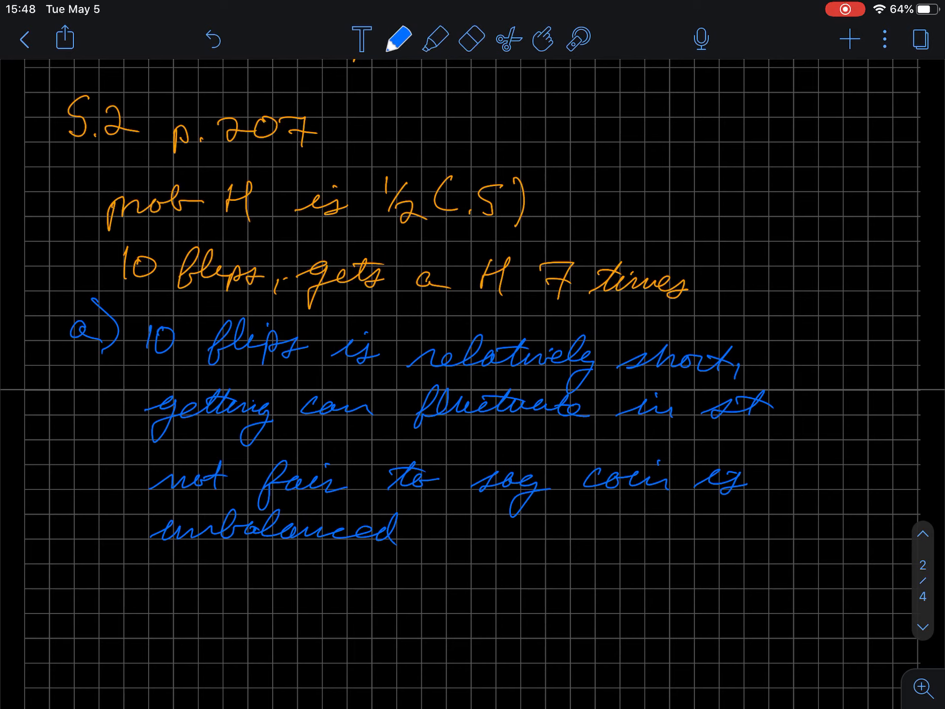
# In purple, finish part b: 'flip the coin a lot! LLN will eventually show true probability'
pyautogui.click(398, 39)
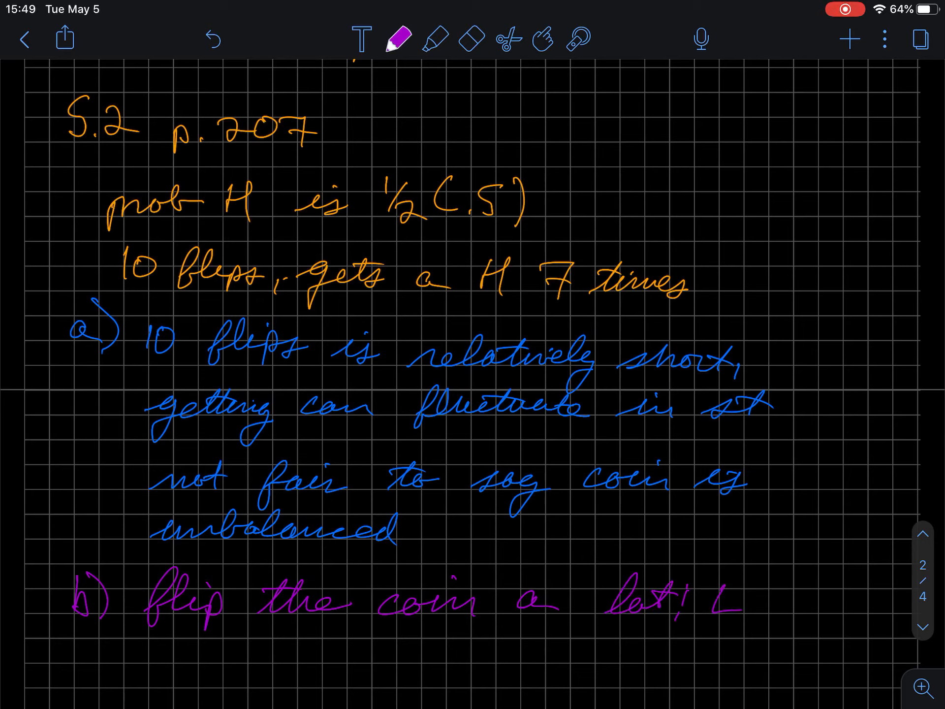
pyautogui.write('LLN')
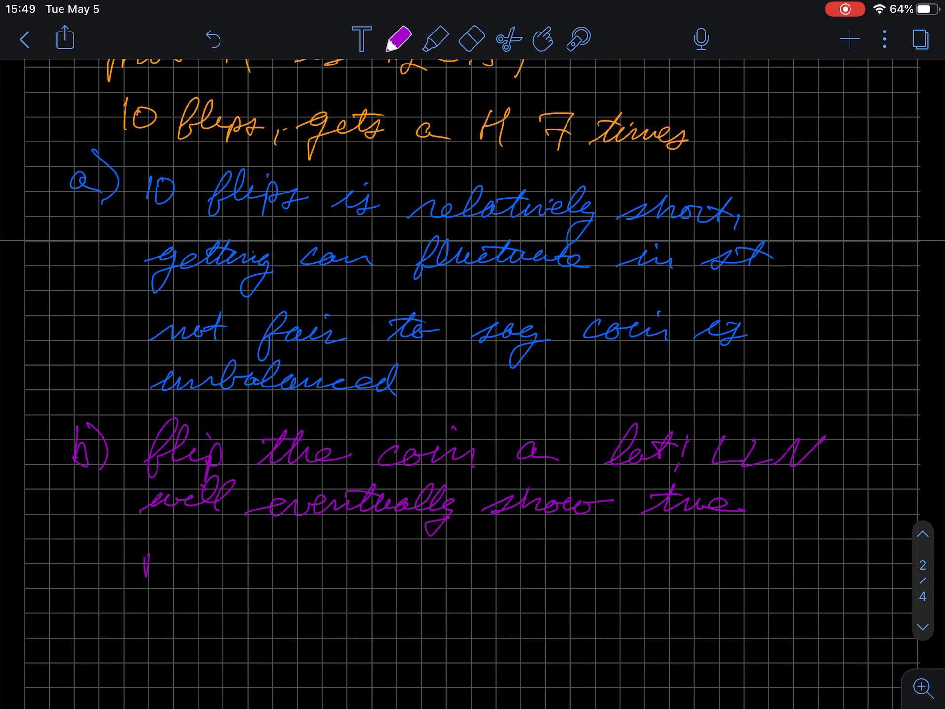
pyautogui.write('probal')
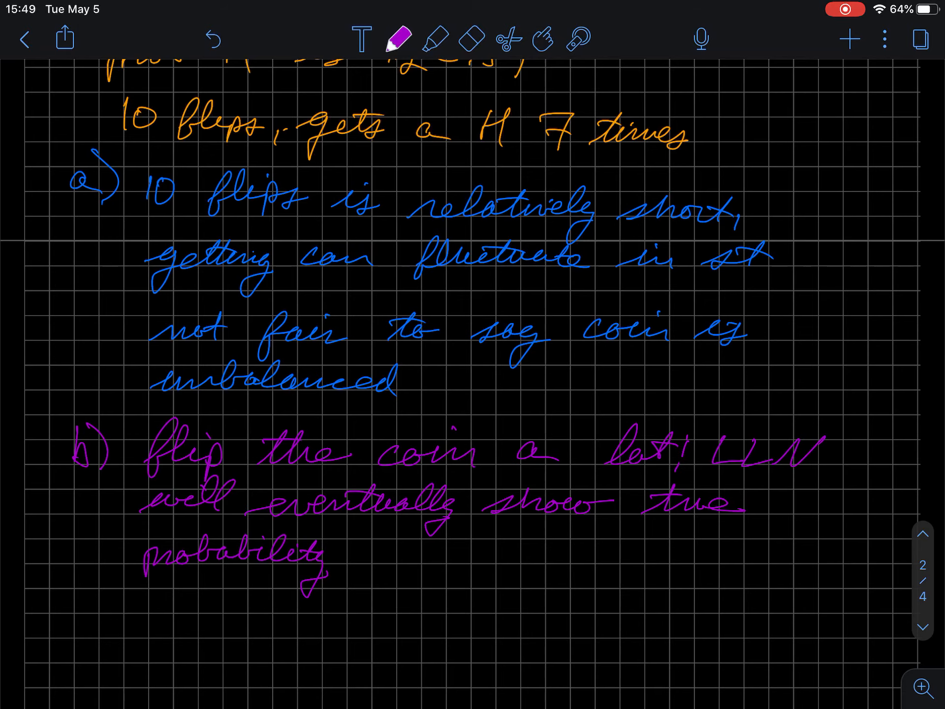
pyautogui.click(394, 40)
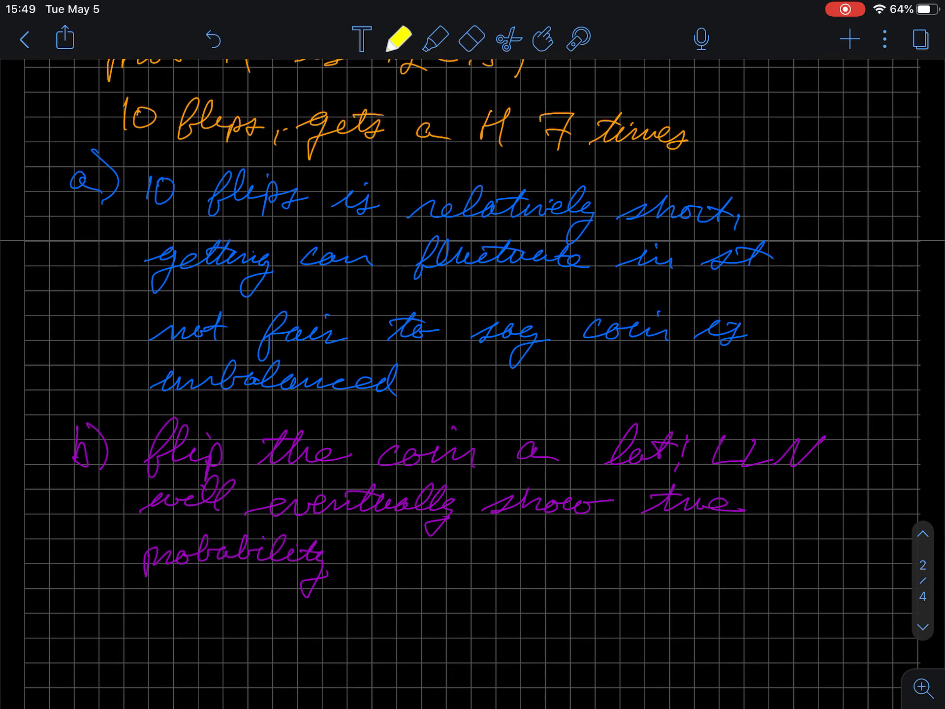
# On page 3, write yellow '5.4 p207 Airline death' and green notes: 2013, 825 million passengers, 265 deaths
pyautogui.scroll(-3)
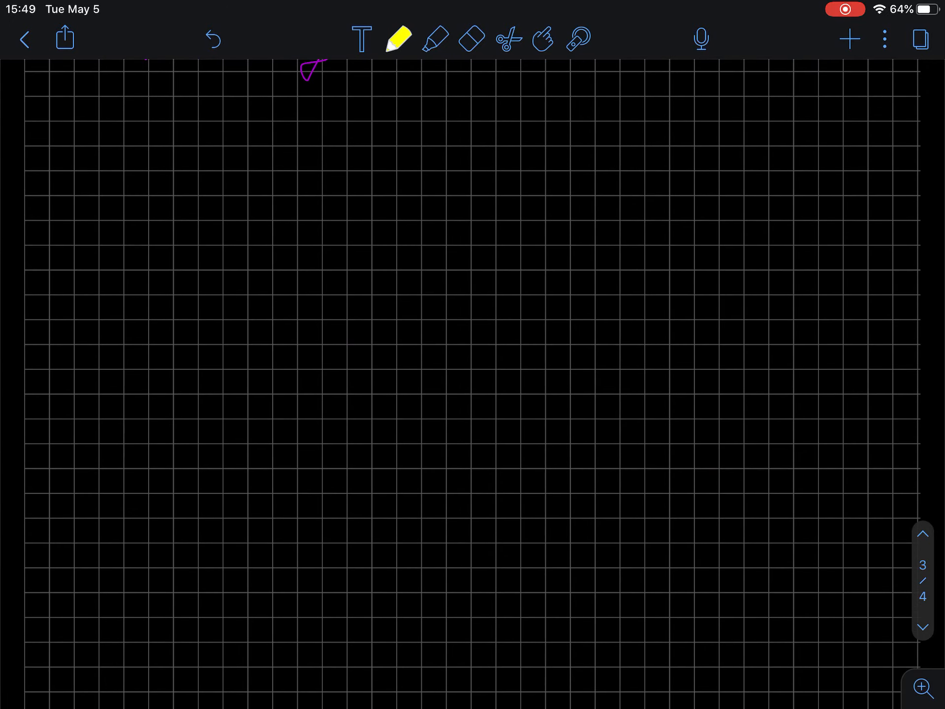
pyautogui.moveTo(65, 103); pyautogui.dragTo(88, 102)
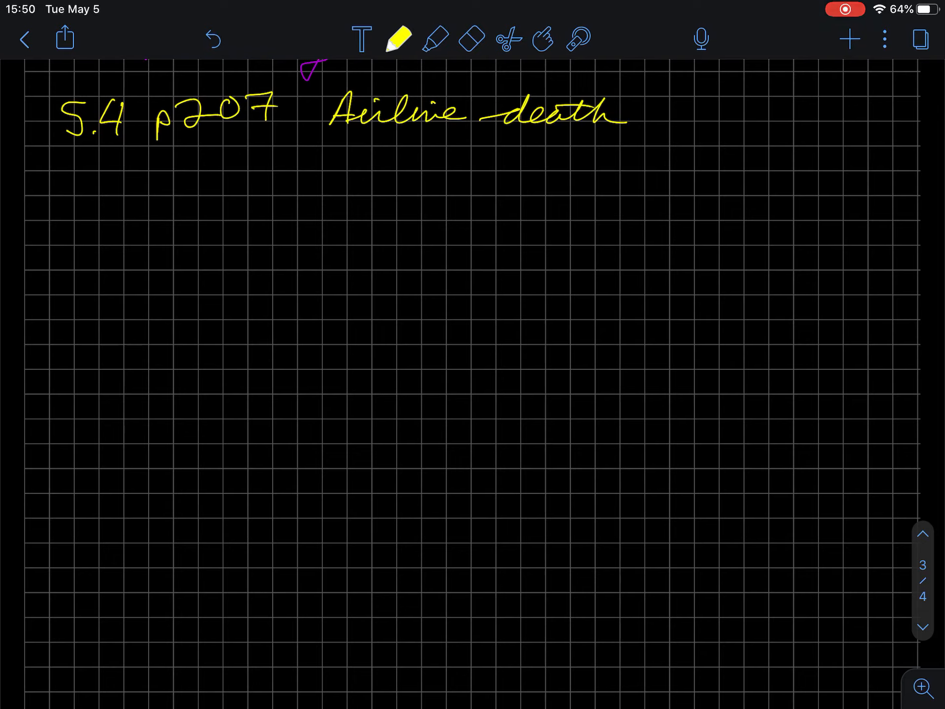
pyautogui.click(397, 39)
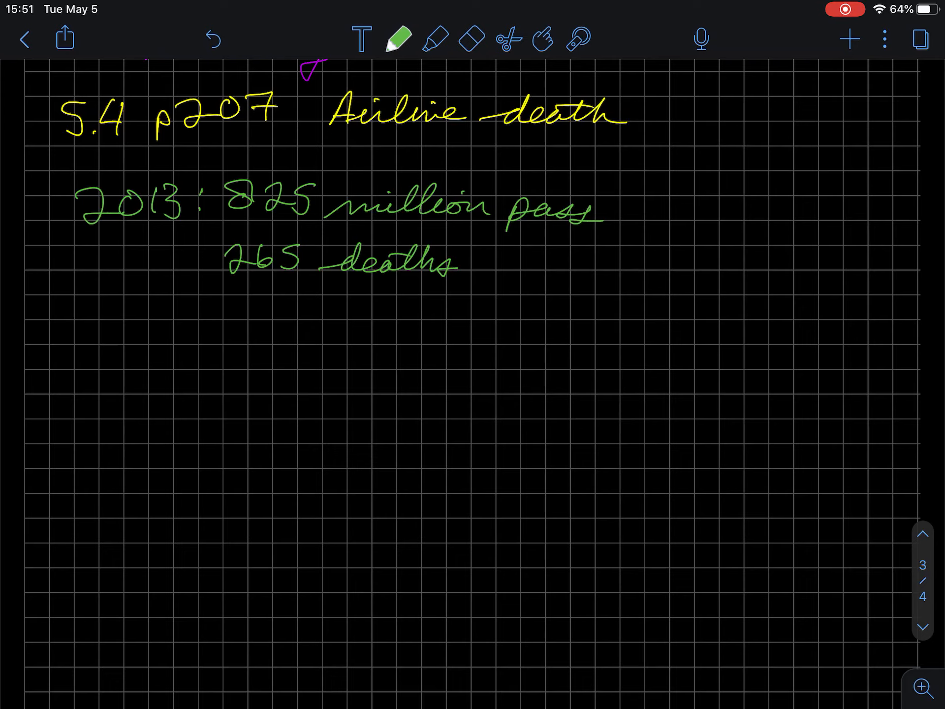
# Pick cyan ink and handwrite part a: '825 million passengers in 2013, call this'
pyautogui.click(398, 40)
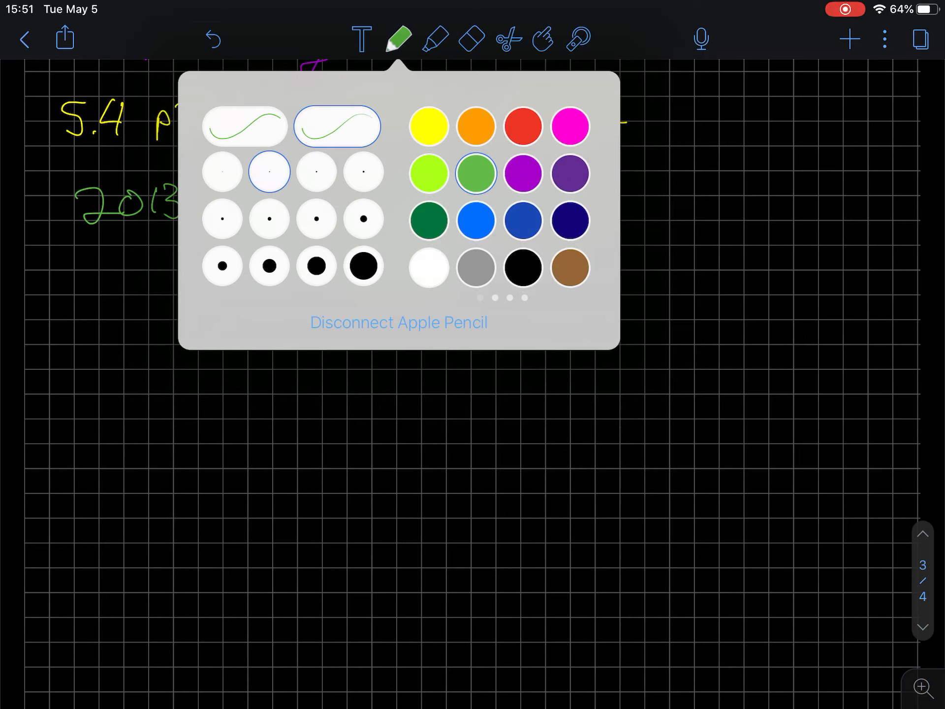
pyautogui.hscroll(-3)
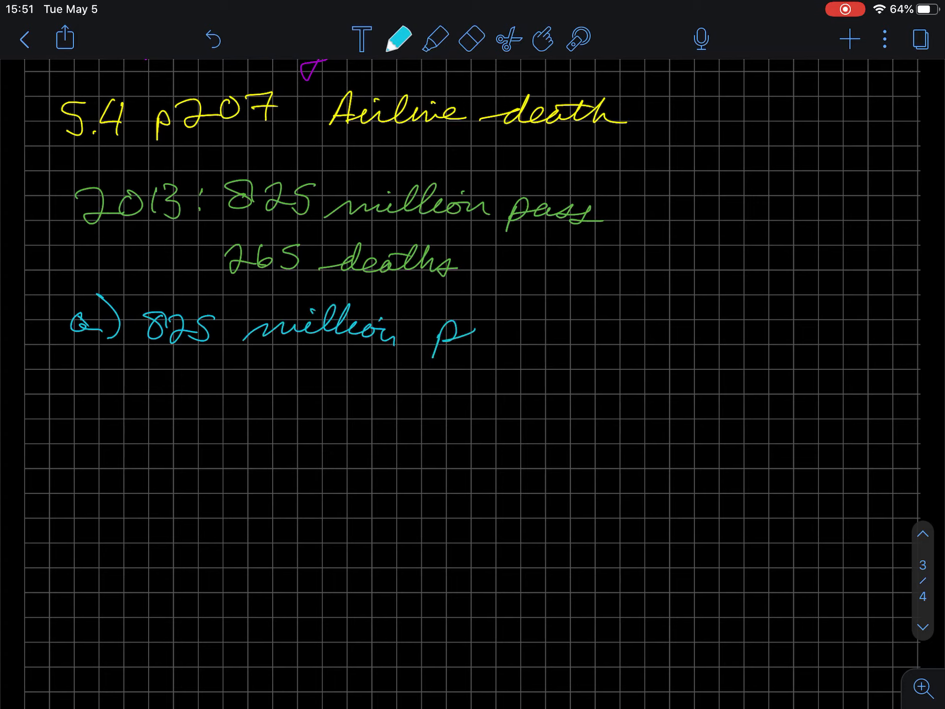
pyautogui.write('passere')
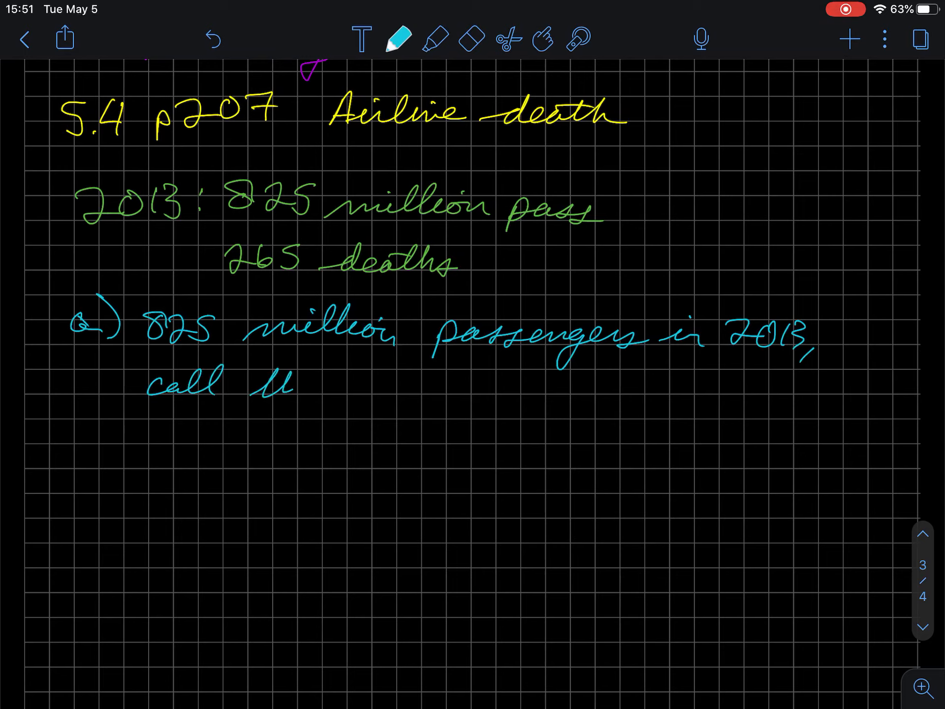
pyautogui.write('this )')
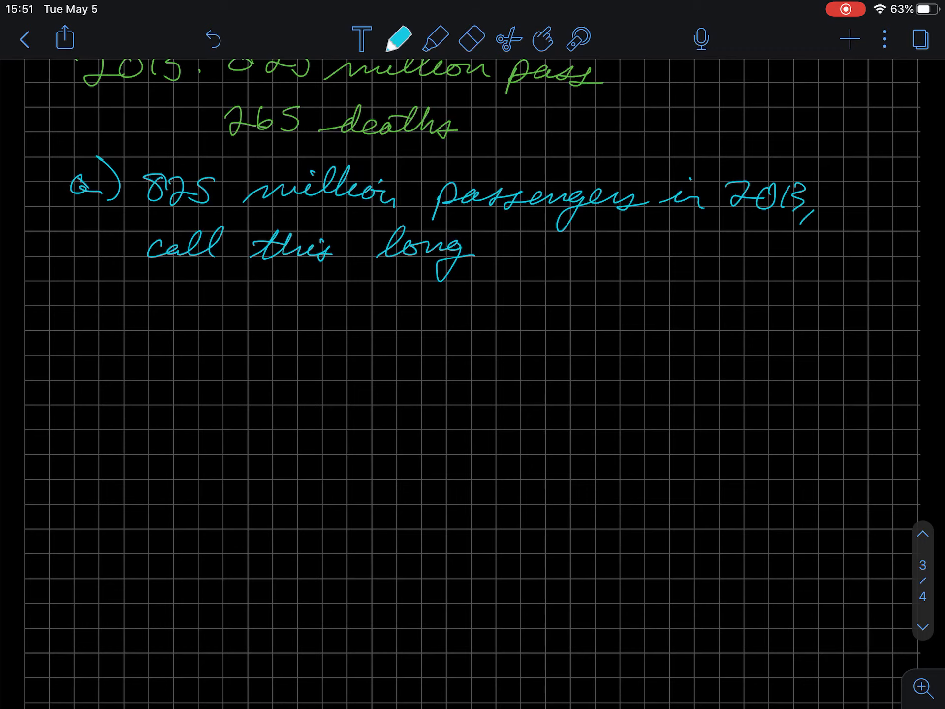
# In red, write part b: 265/825 million = .00000032, a 1 in 3 million chance of dying
pyautogui.click(398, 38)
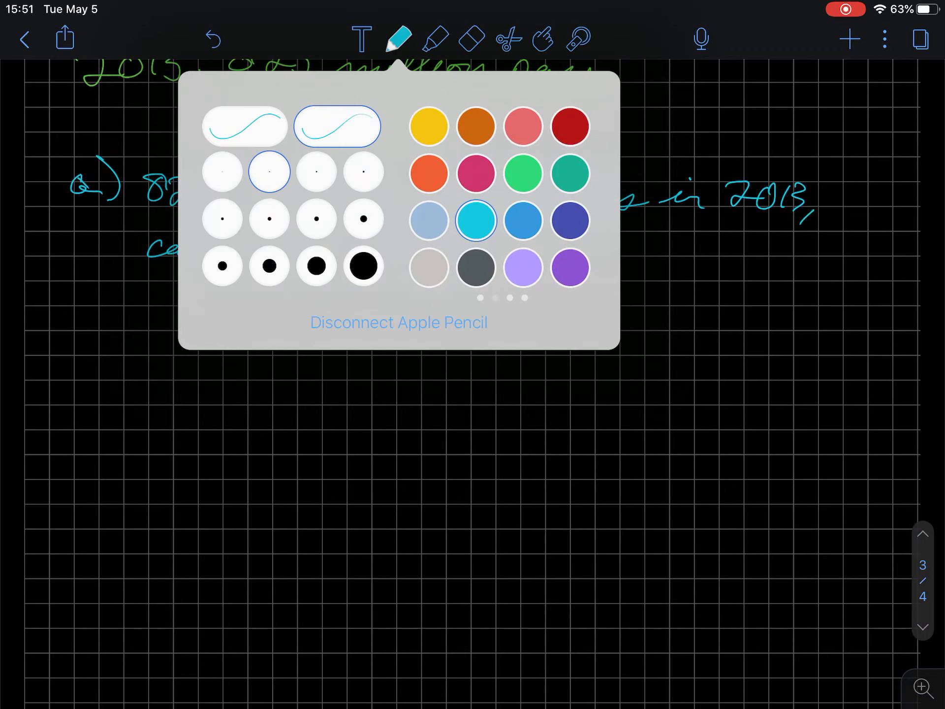
pyautogui.click(398, 38)
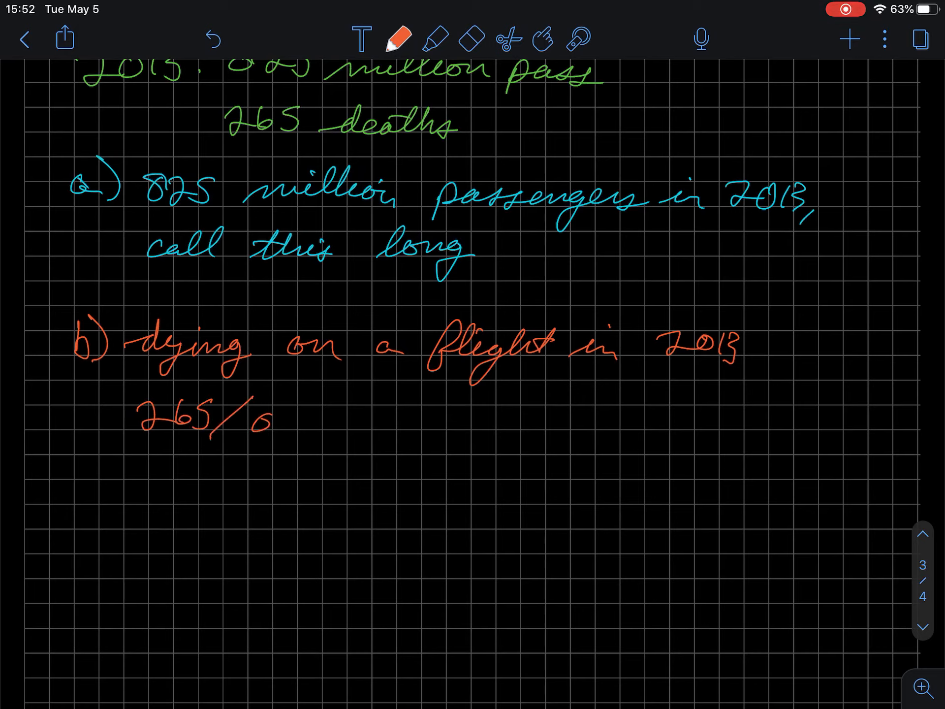
pyautogui.write('825 million')
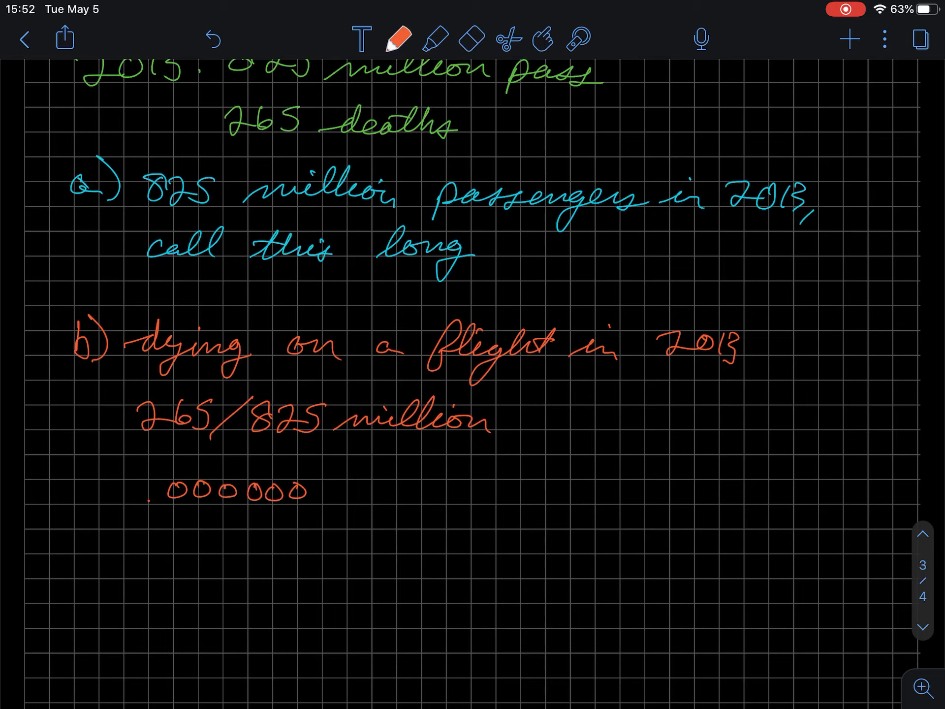
pyautogui.write('32, 1 in 3 million')
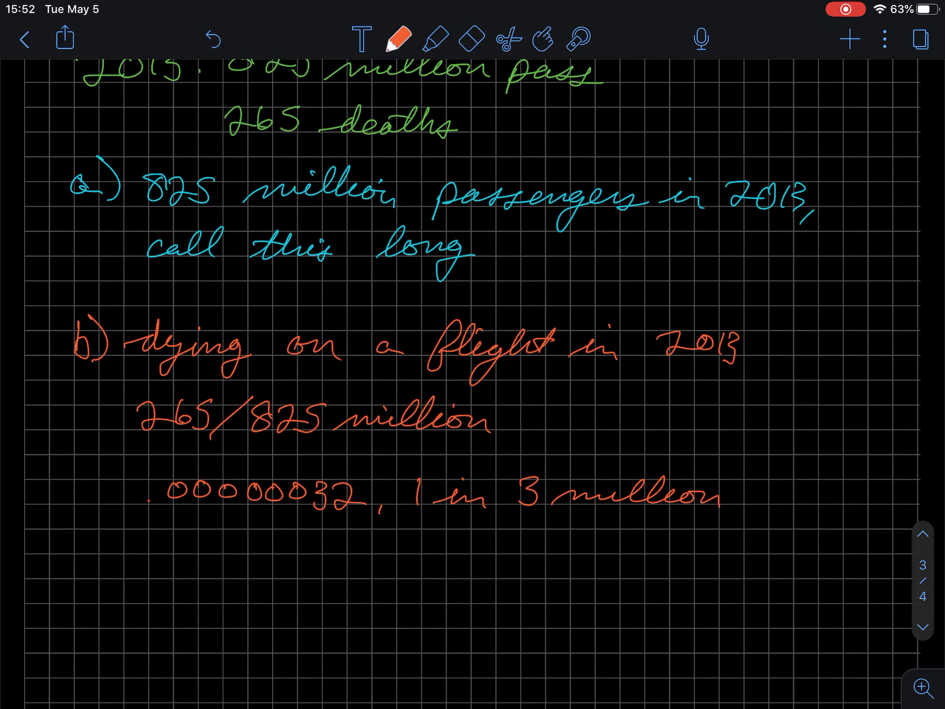
pyautogui.write('chu')
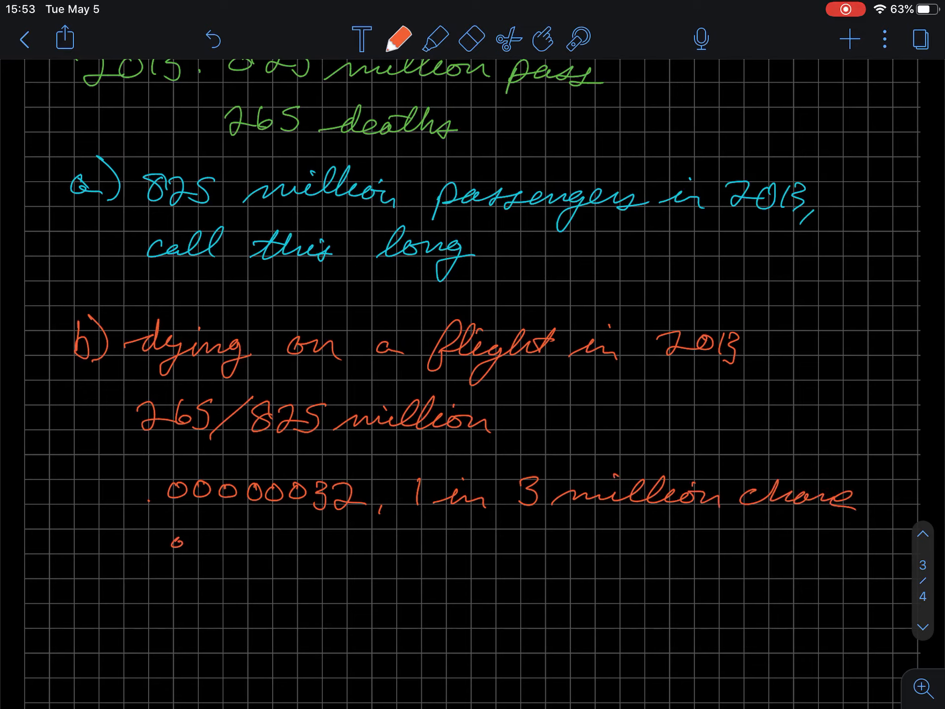
pyautogui.write('of de')
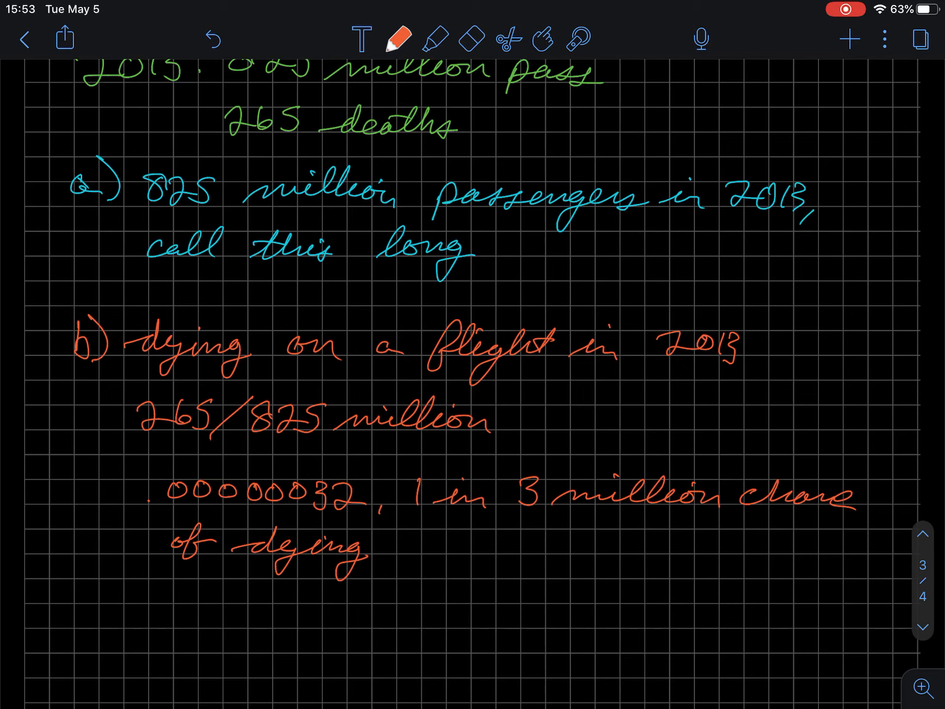
pyautogui.click(396, 38)
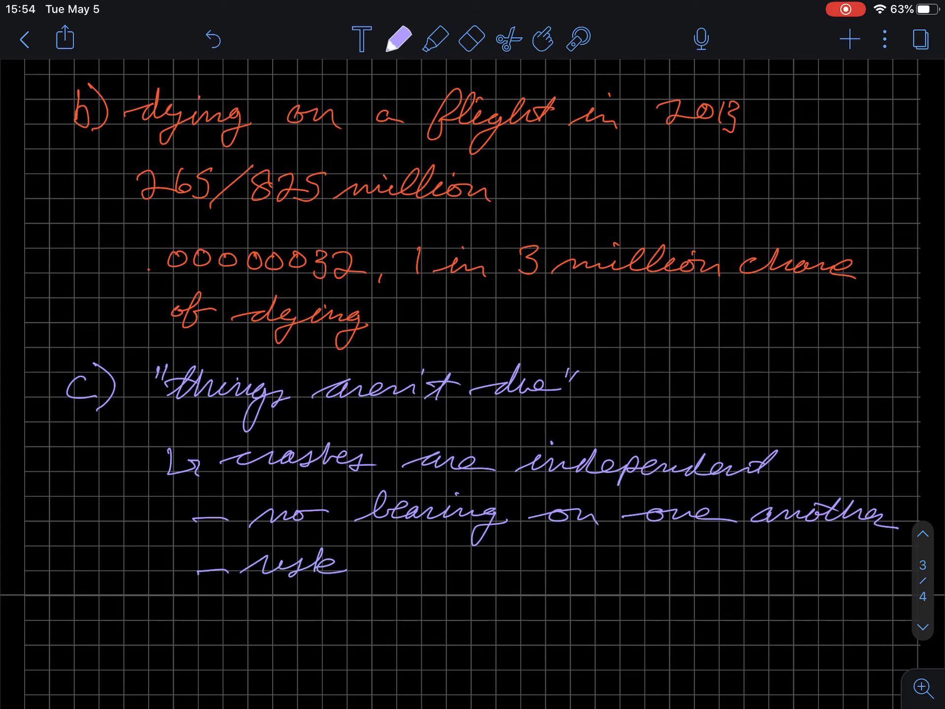
# Add purple part c bullets that crash risk is constant throughout the year
pyautogui.write('of')
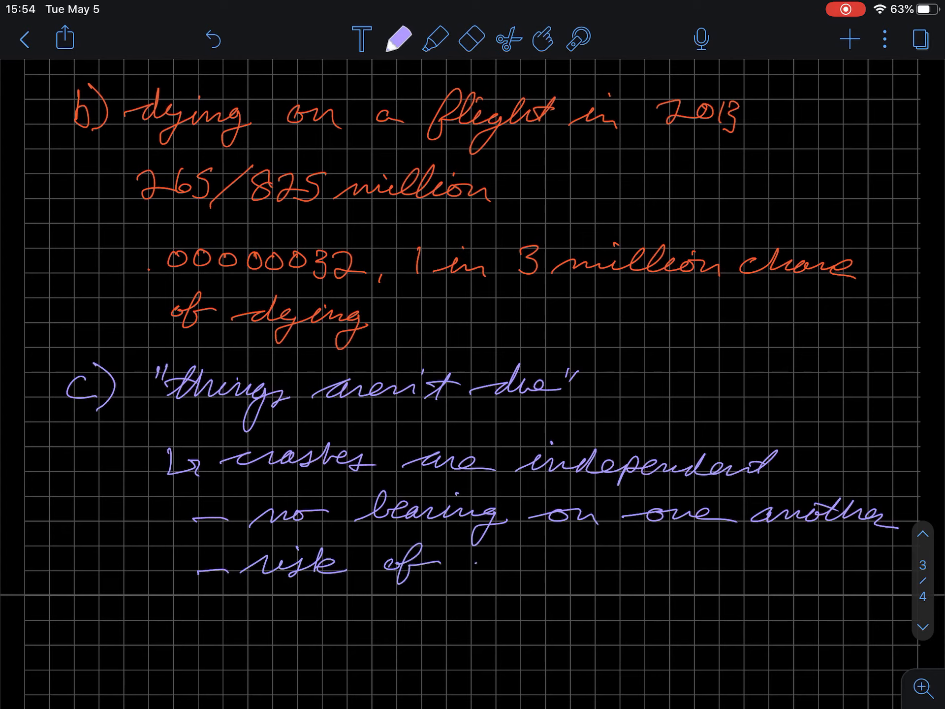
pyautogui.write('a crash is')
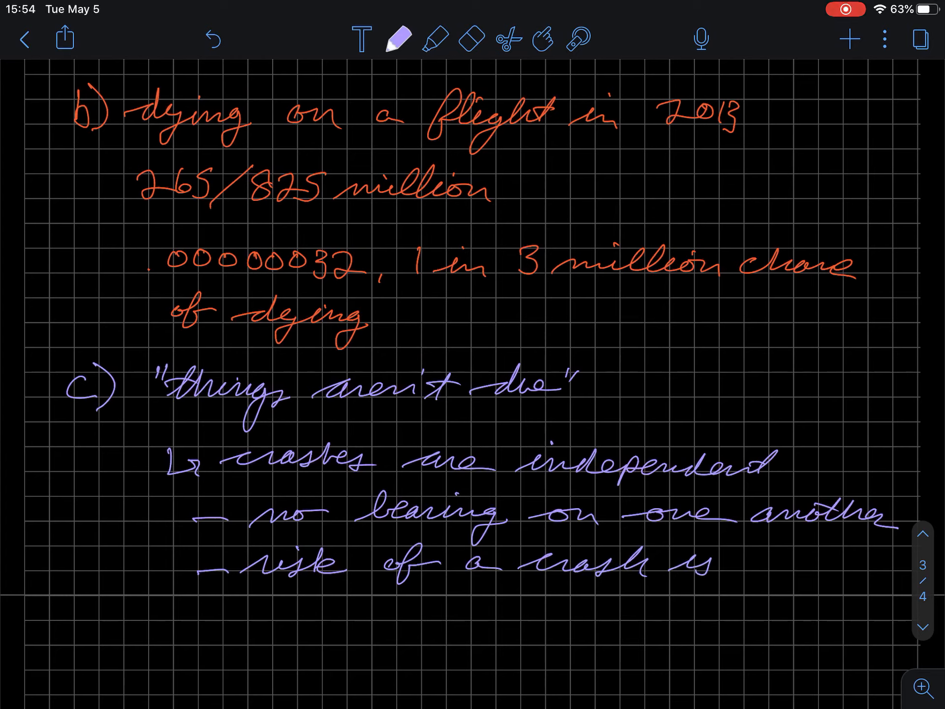
pyautogui.write('constan')
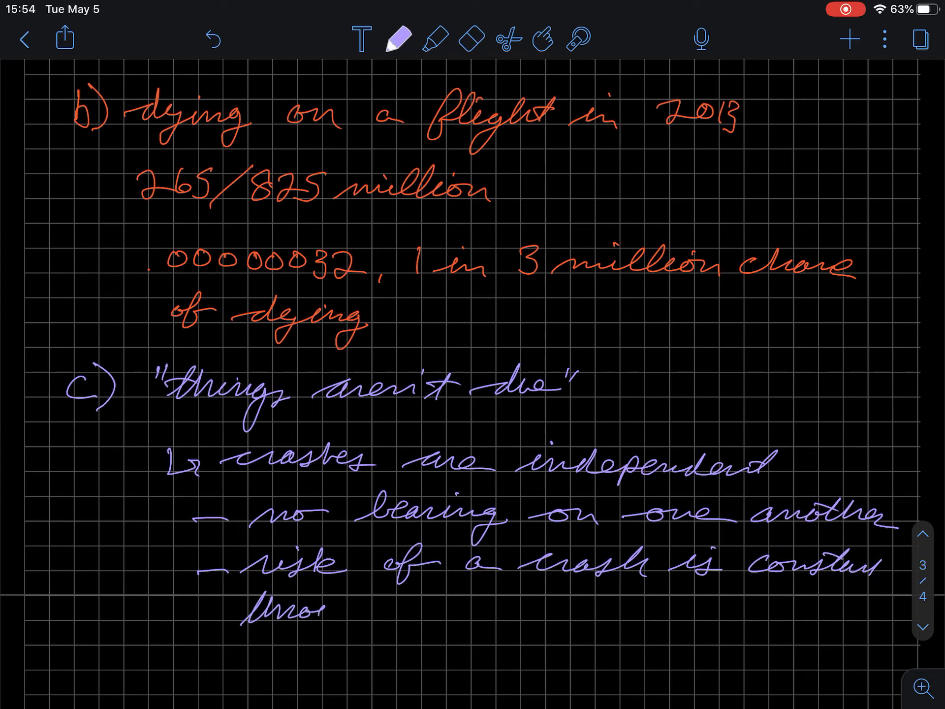
pyautogui.write('through ye')
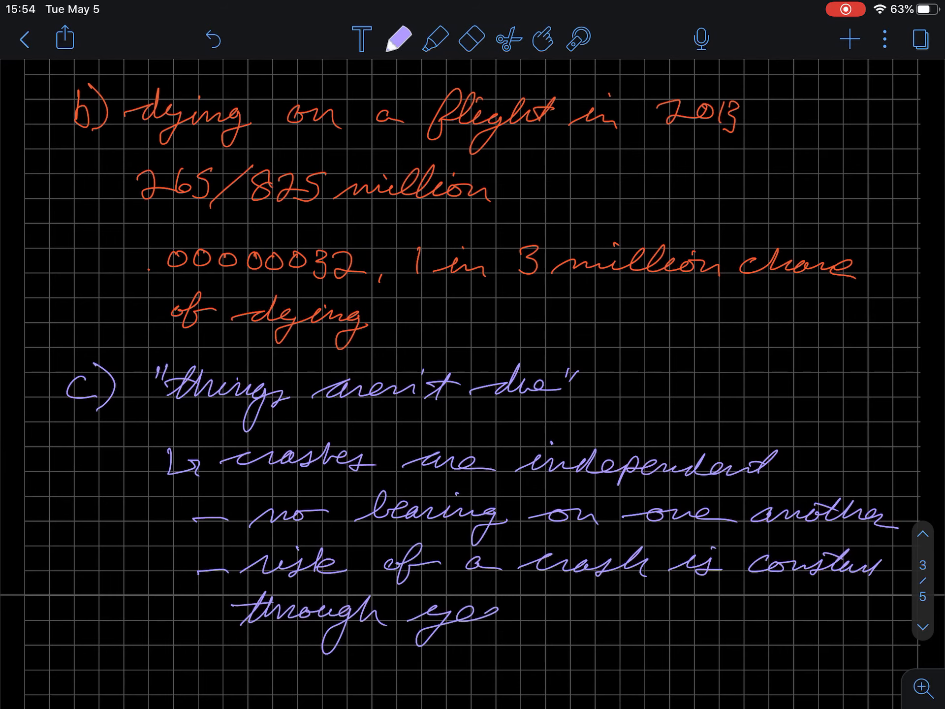
# Continue part c with 'doesn't make sense to say Raul's time is...'
pyautogui.scroll(-3)
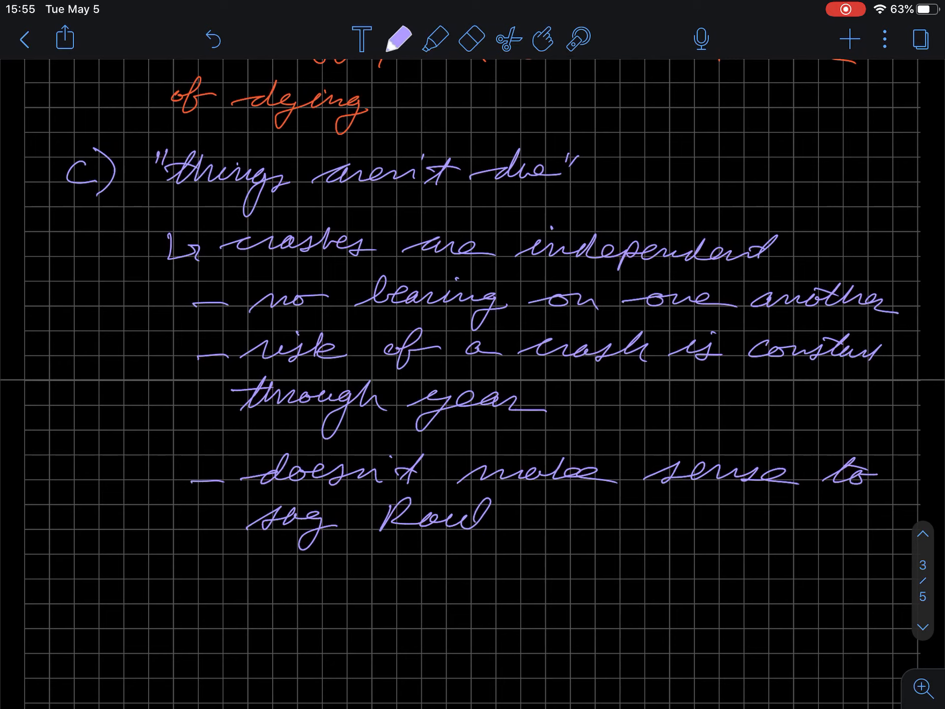
pyautogui.write("'s l")
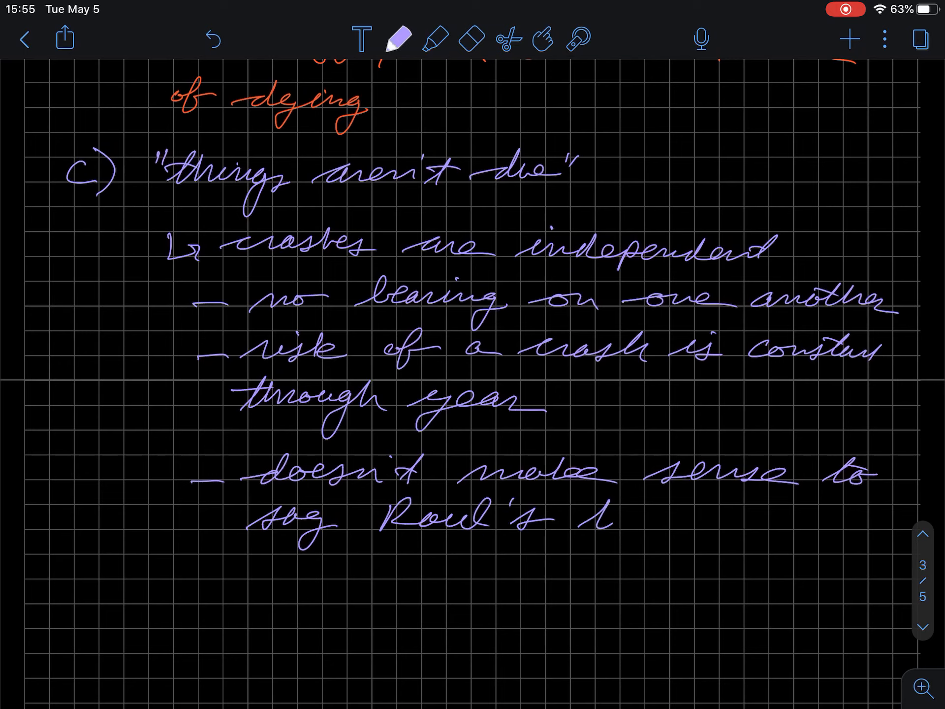
pyautogui.write('tire')
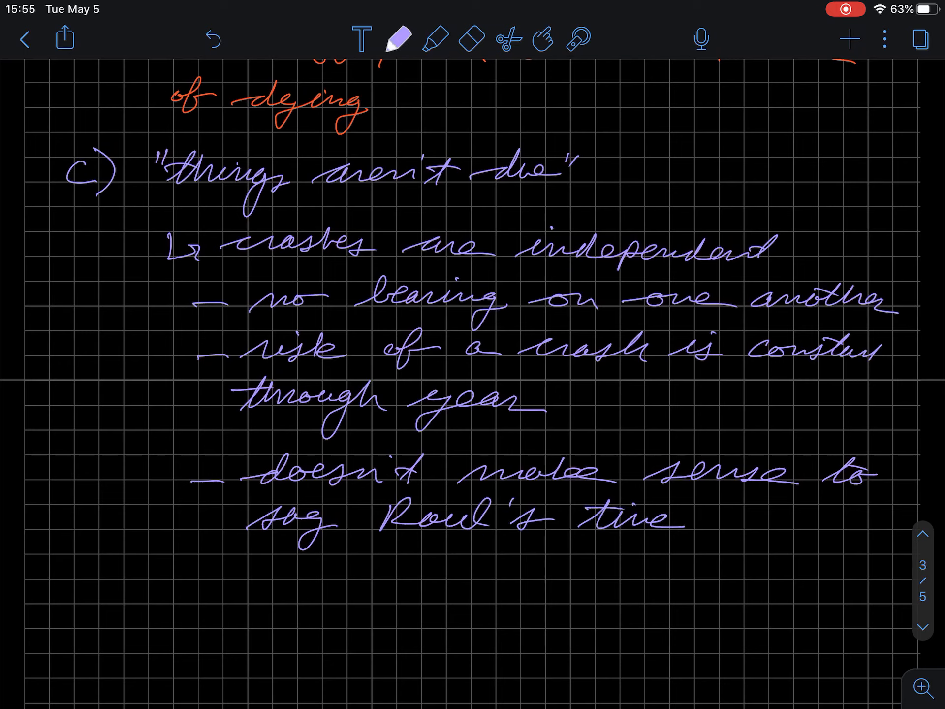
pyautogui.write('ej')
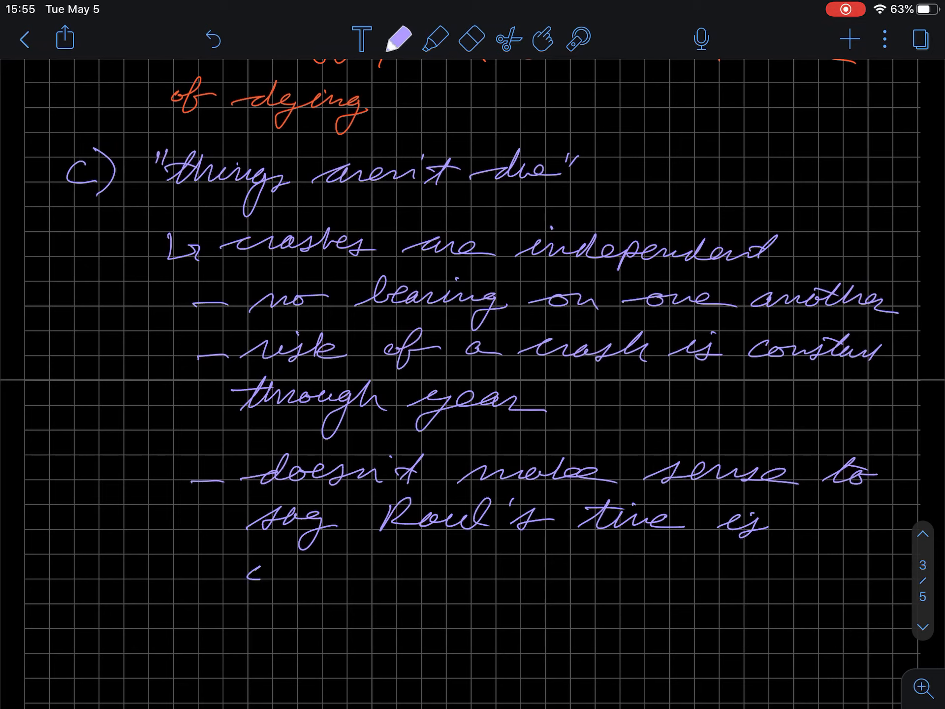